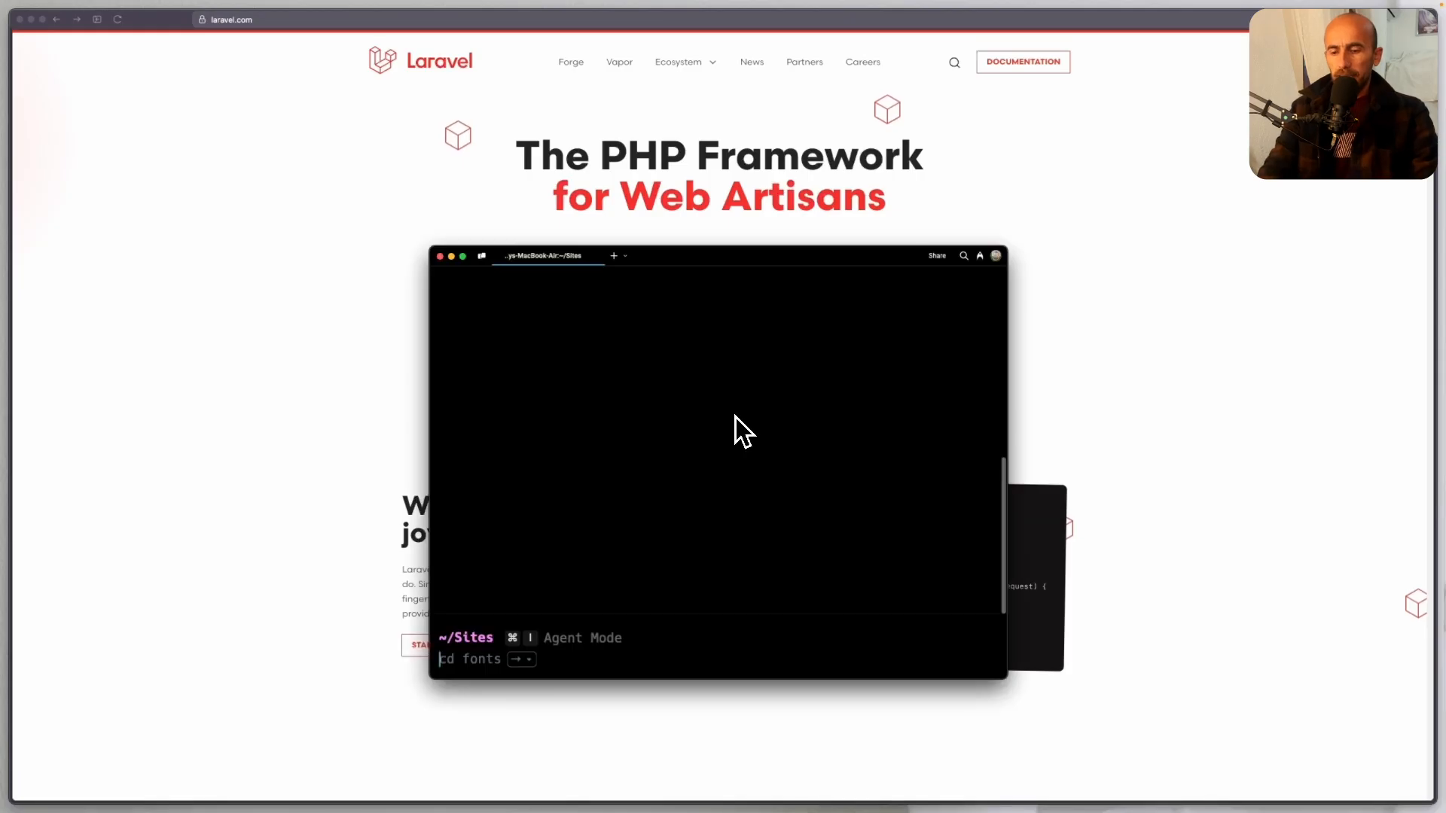
Run 'laravel new example' and accept SQLite as the application's database
{"action": "type", "text": "laravel new blog"}
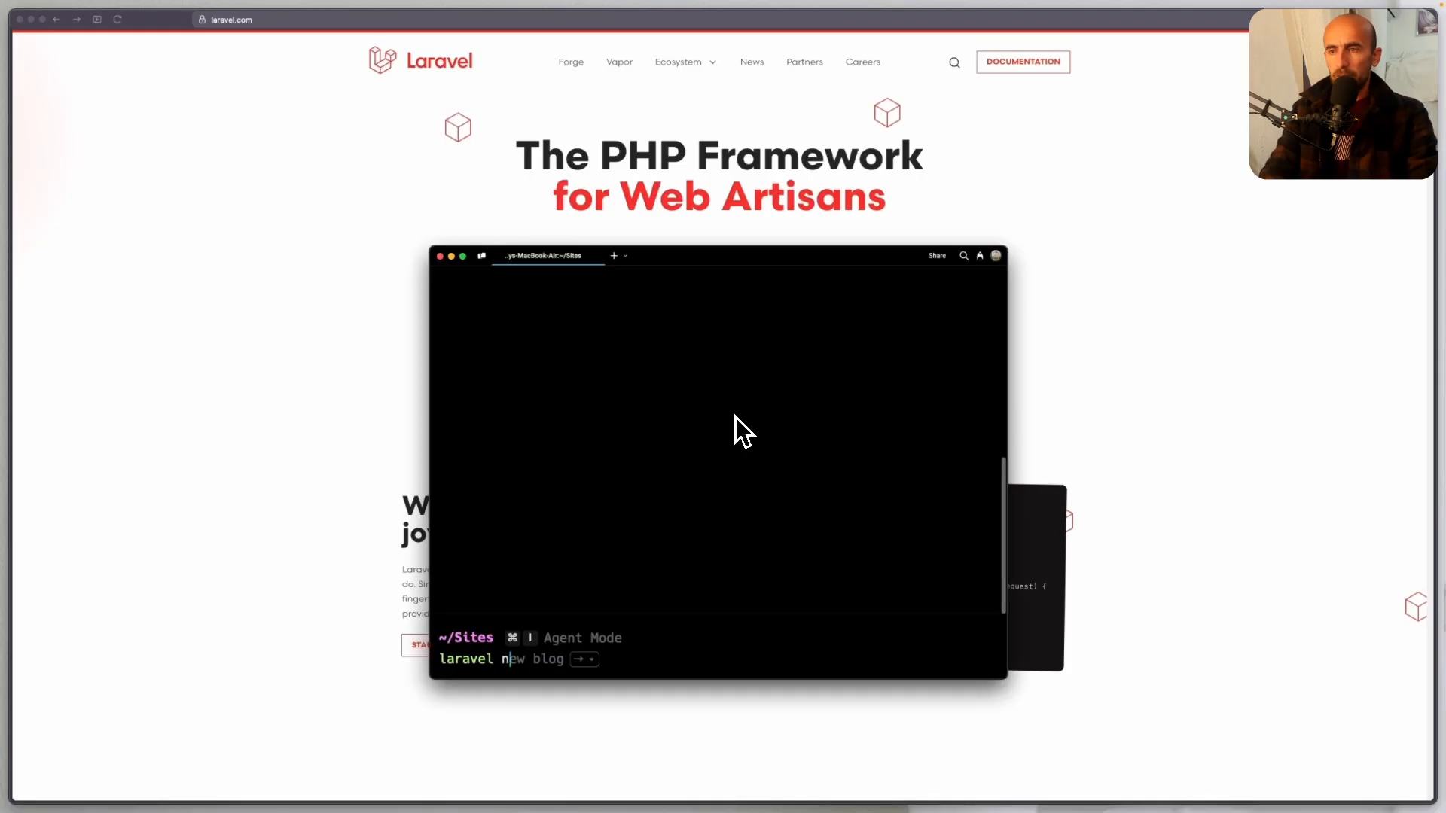
{"action": "type", "text": "example"}
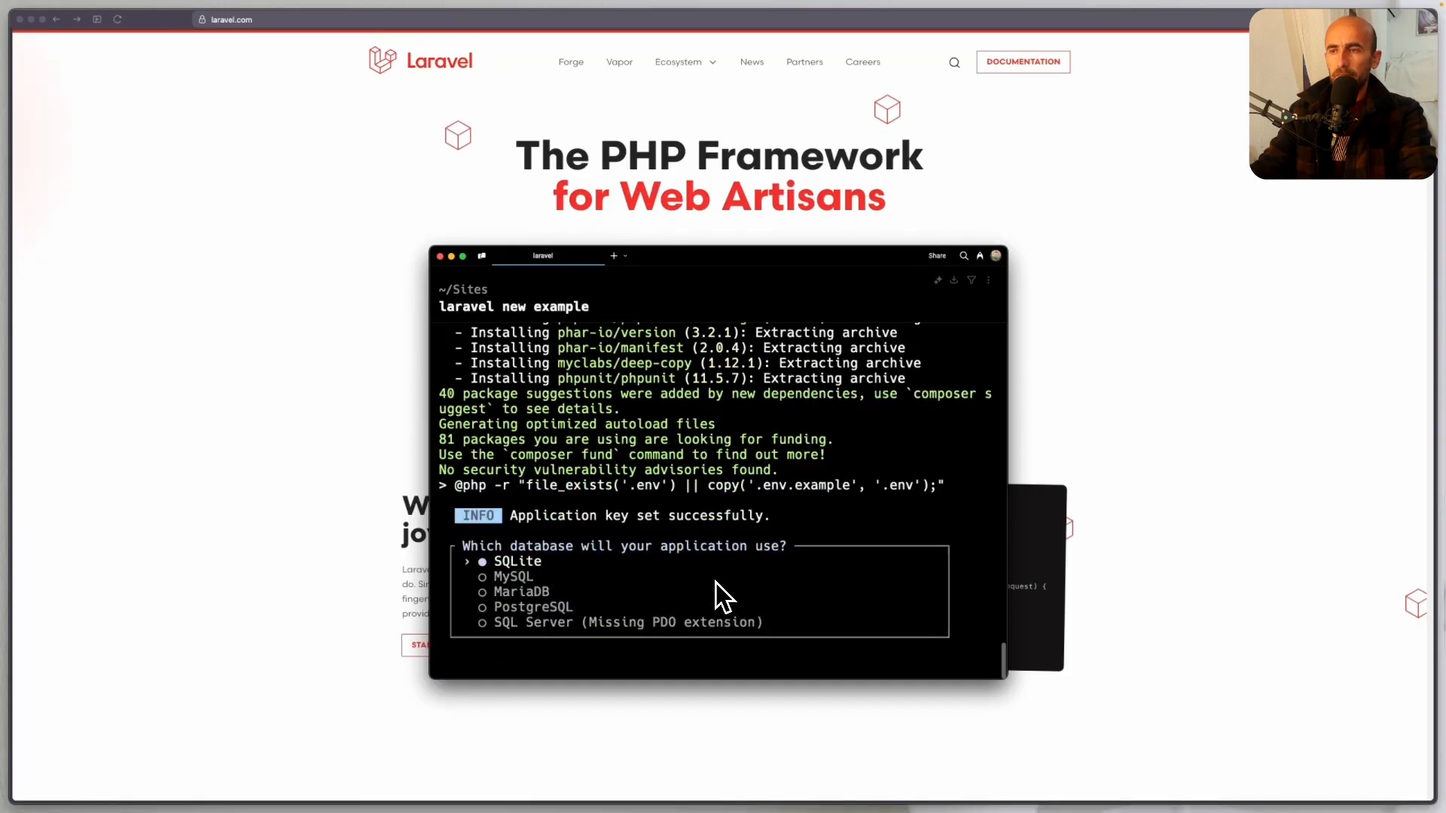
{"action": "key", "text": "Enter"}
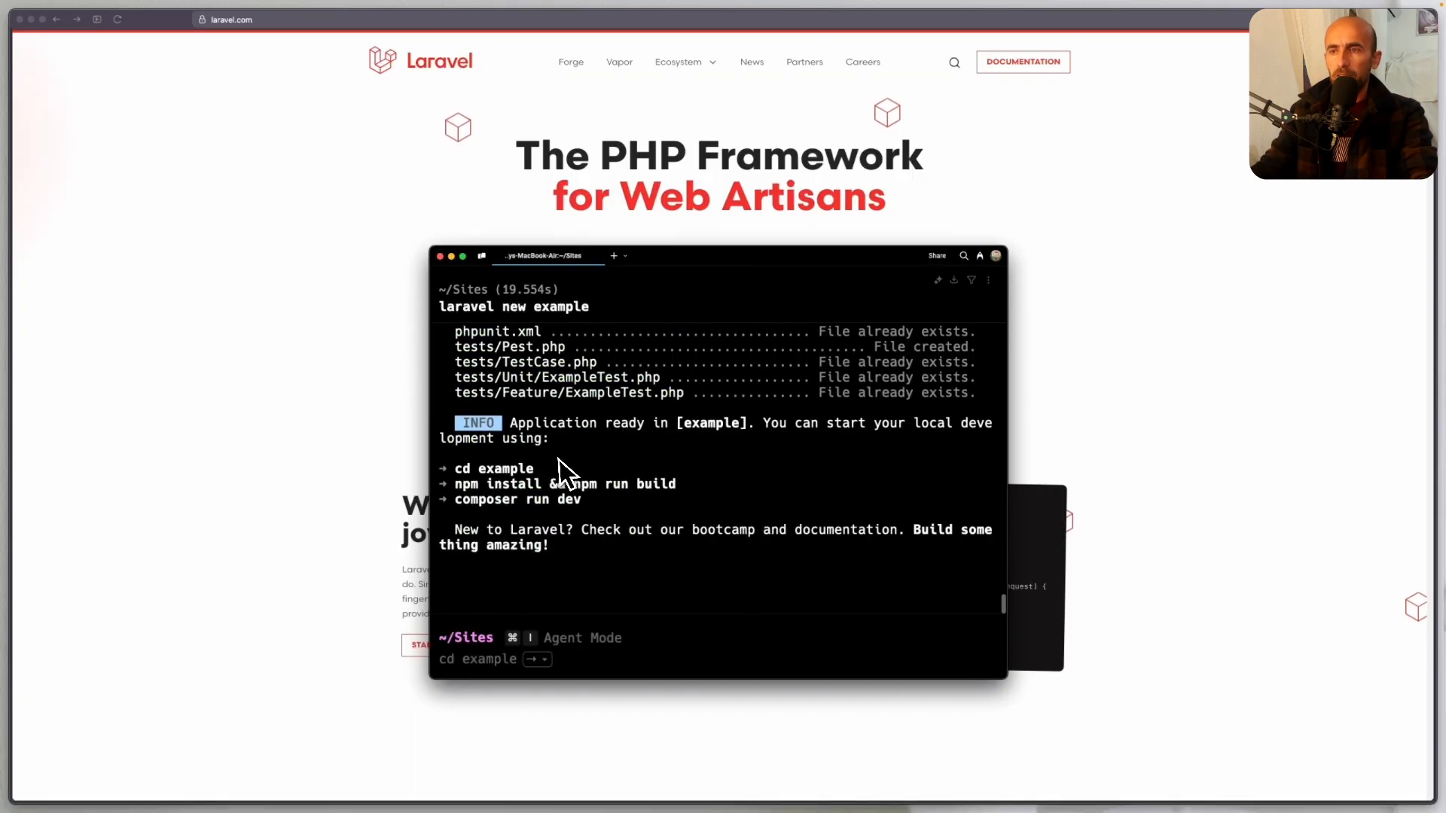
{"action": "mouse_move", "coordinate": [555, 474]}
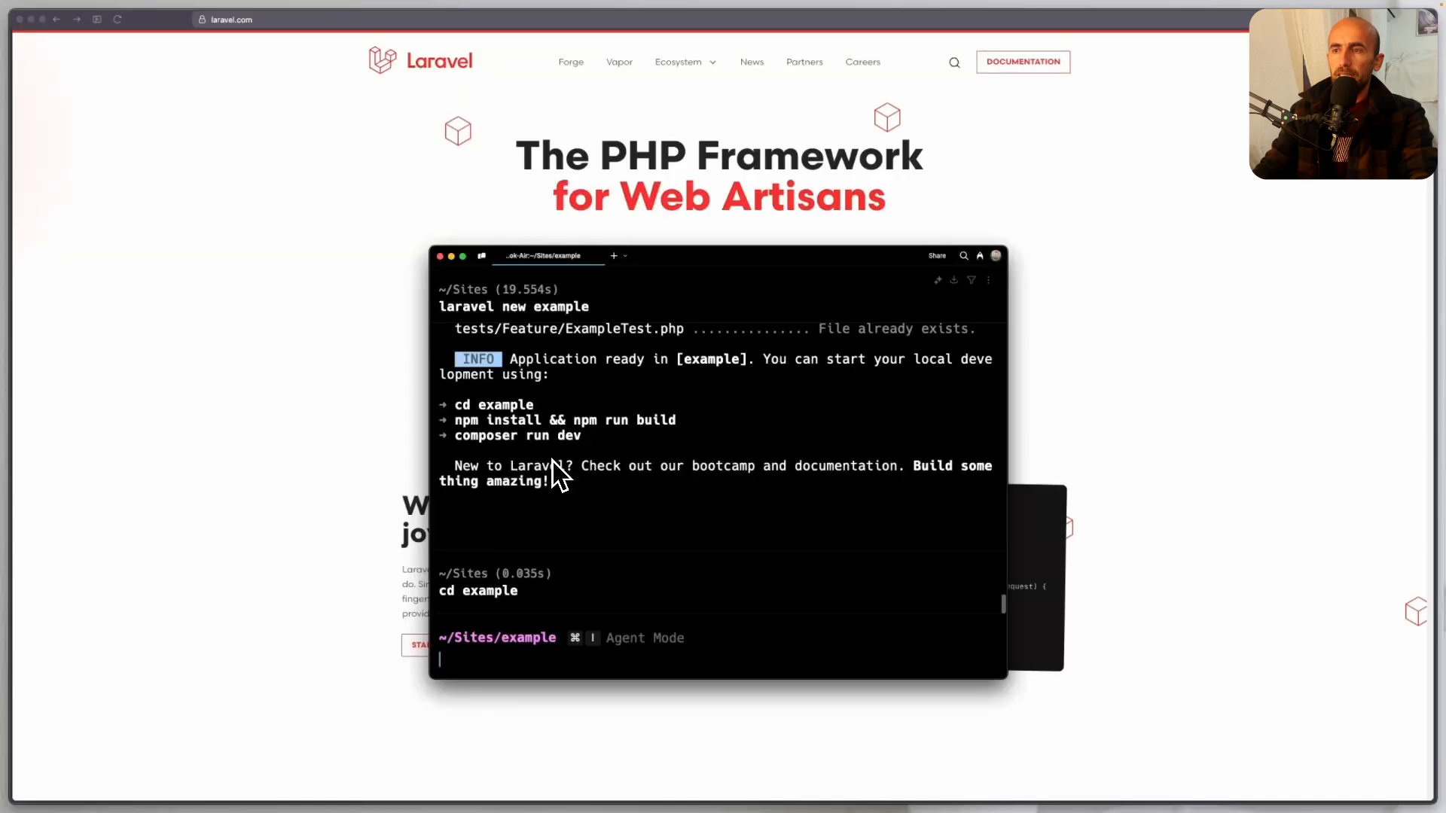
Enter the example folder and launch Cursor on the project with 'cursor .'
{"action": "type", "text": "npm install && npm run build"}
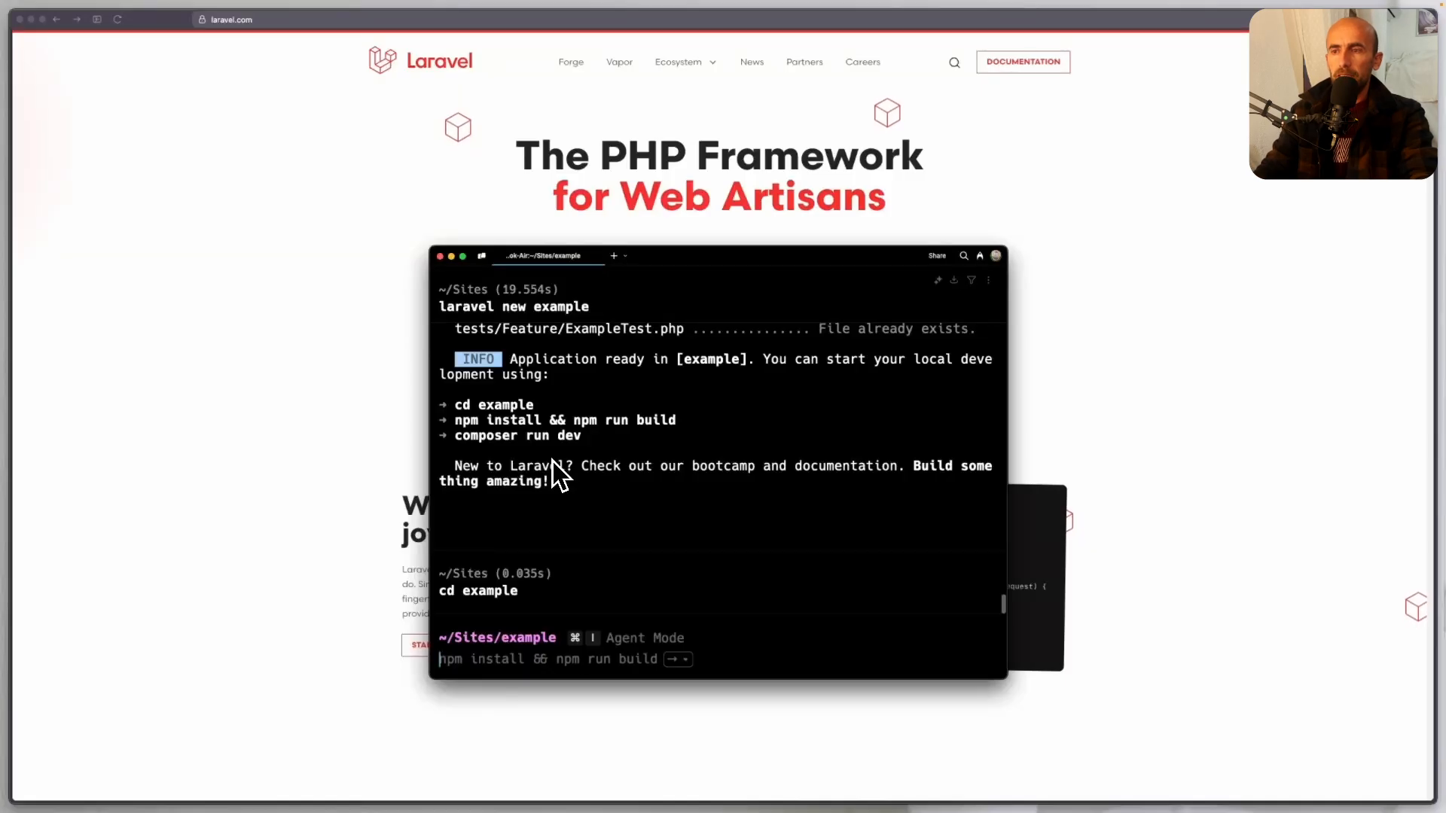
{"action": "type", "text": "cu"}
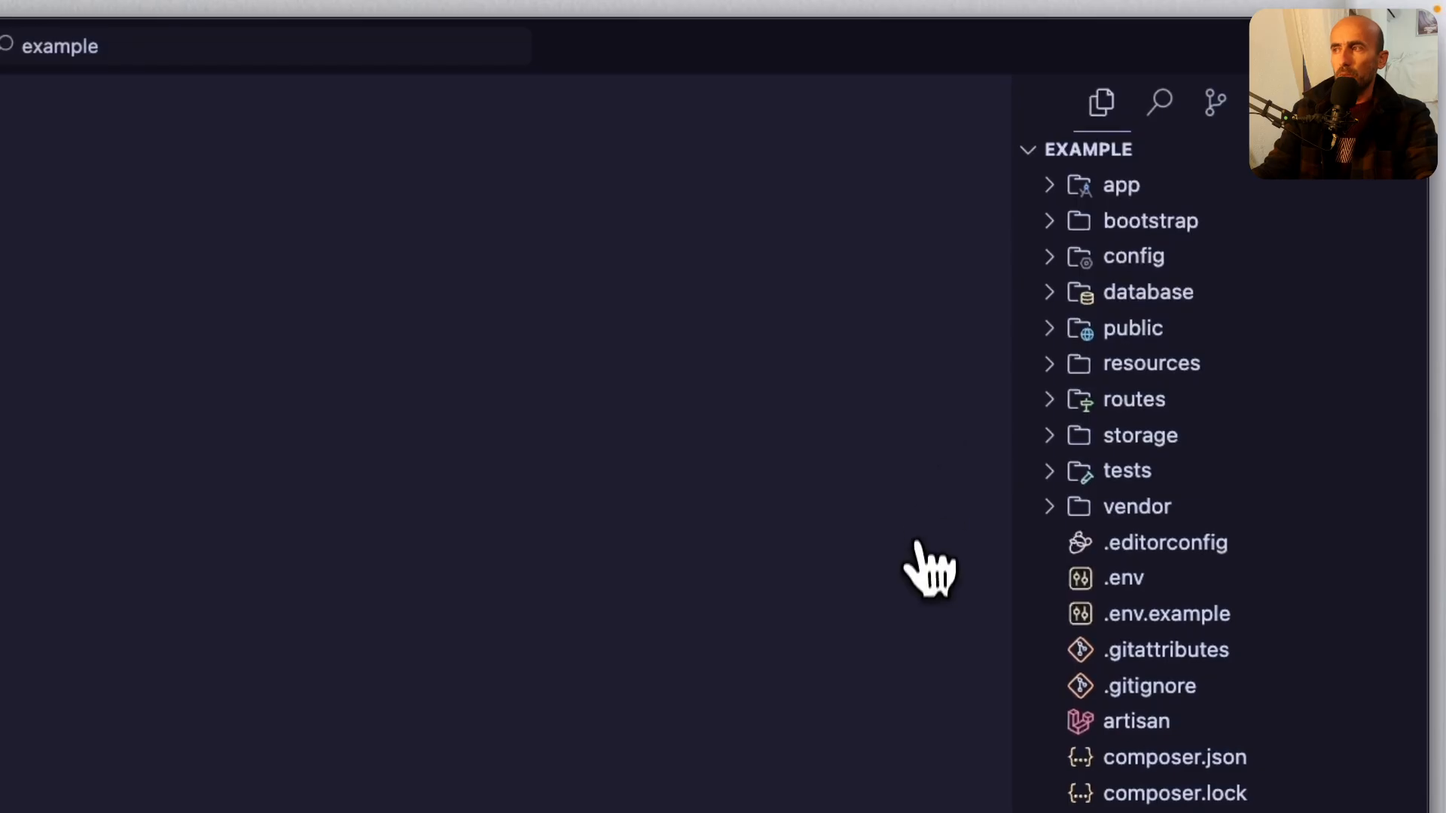
Review package.json's devDependencies and delete the old tailwind.config.js file
{"action": "scroll", "scroll_direction": "down", "scroll_amount": 3}
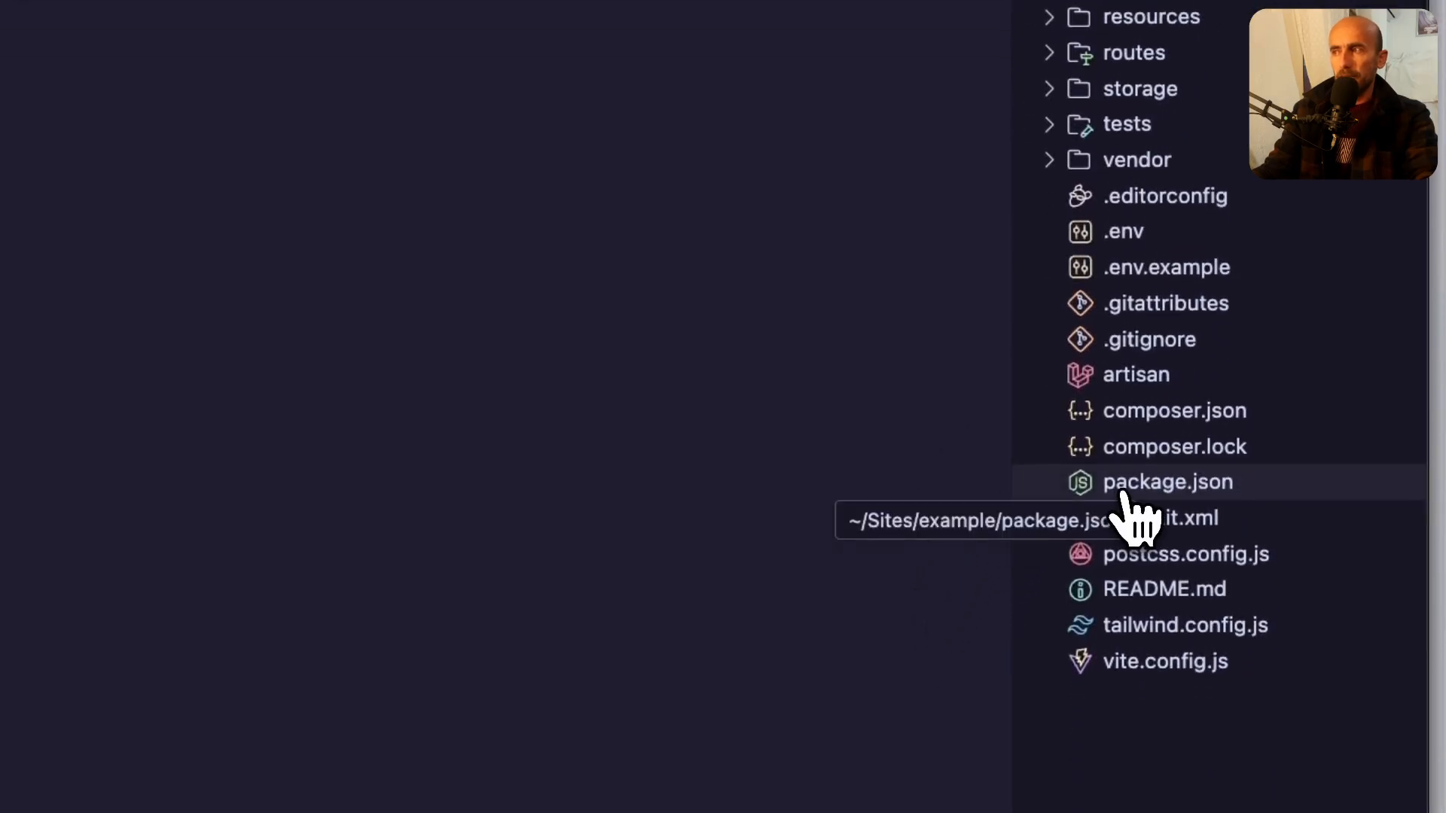
{"action": "left_click", "coordinate": [1167, 482]}
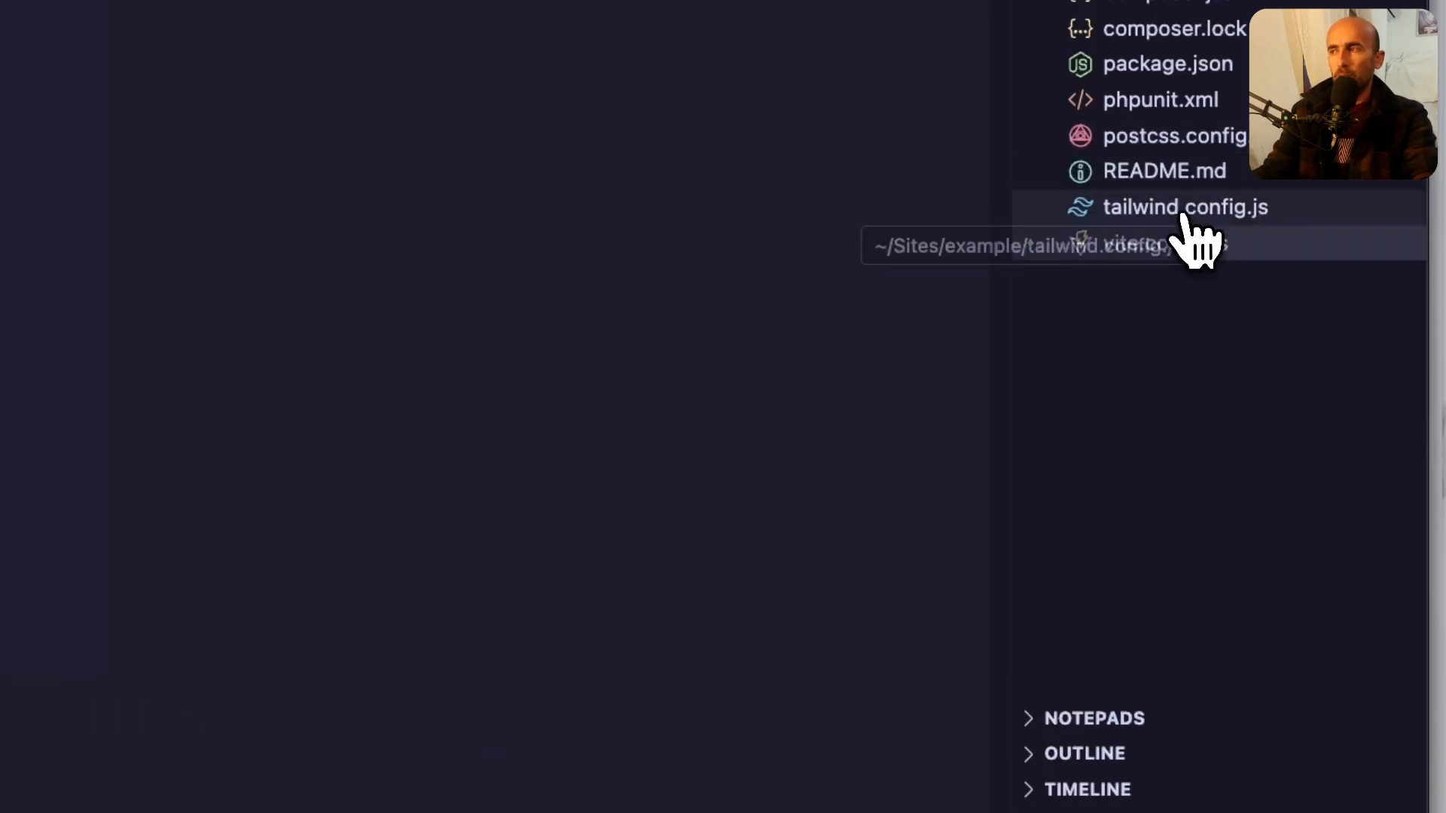
{"action": "right_click", "coordinate": [1185, 207]}
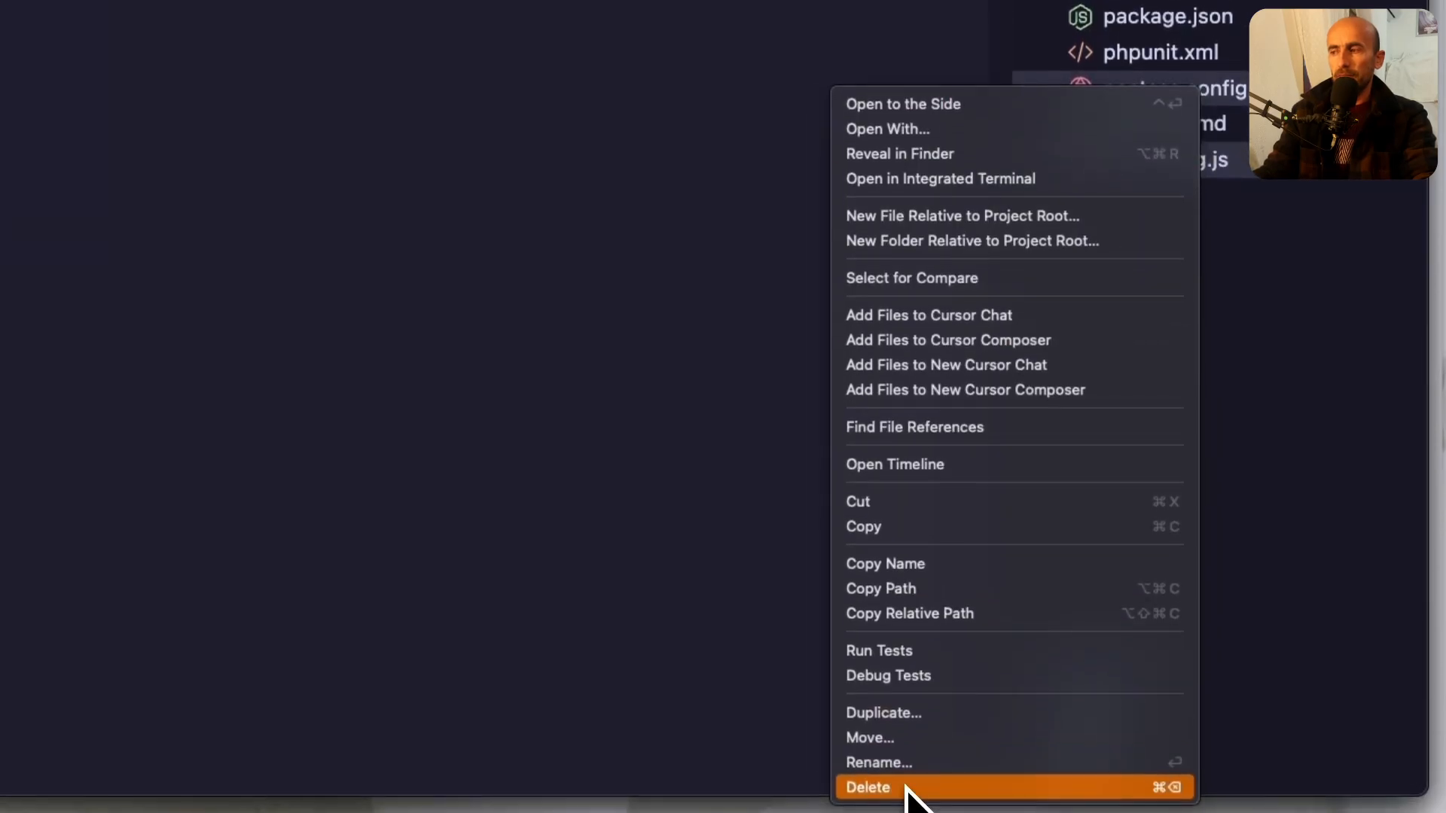
{"action": "left_click", "coordinate": [868, 787]}
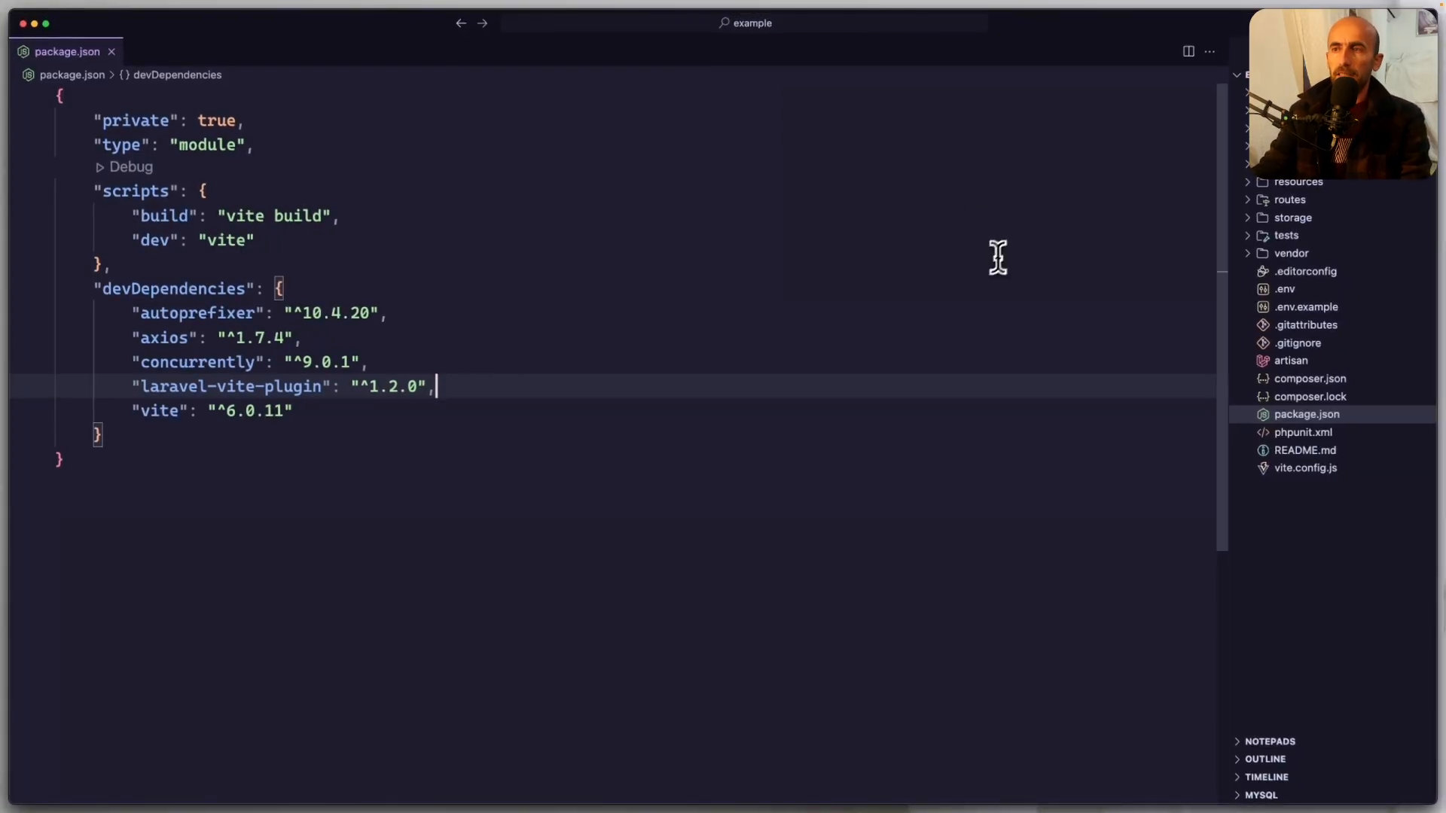
{"action": "mouse_move", "coordinate": [982, 271]}
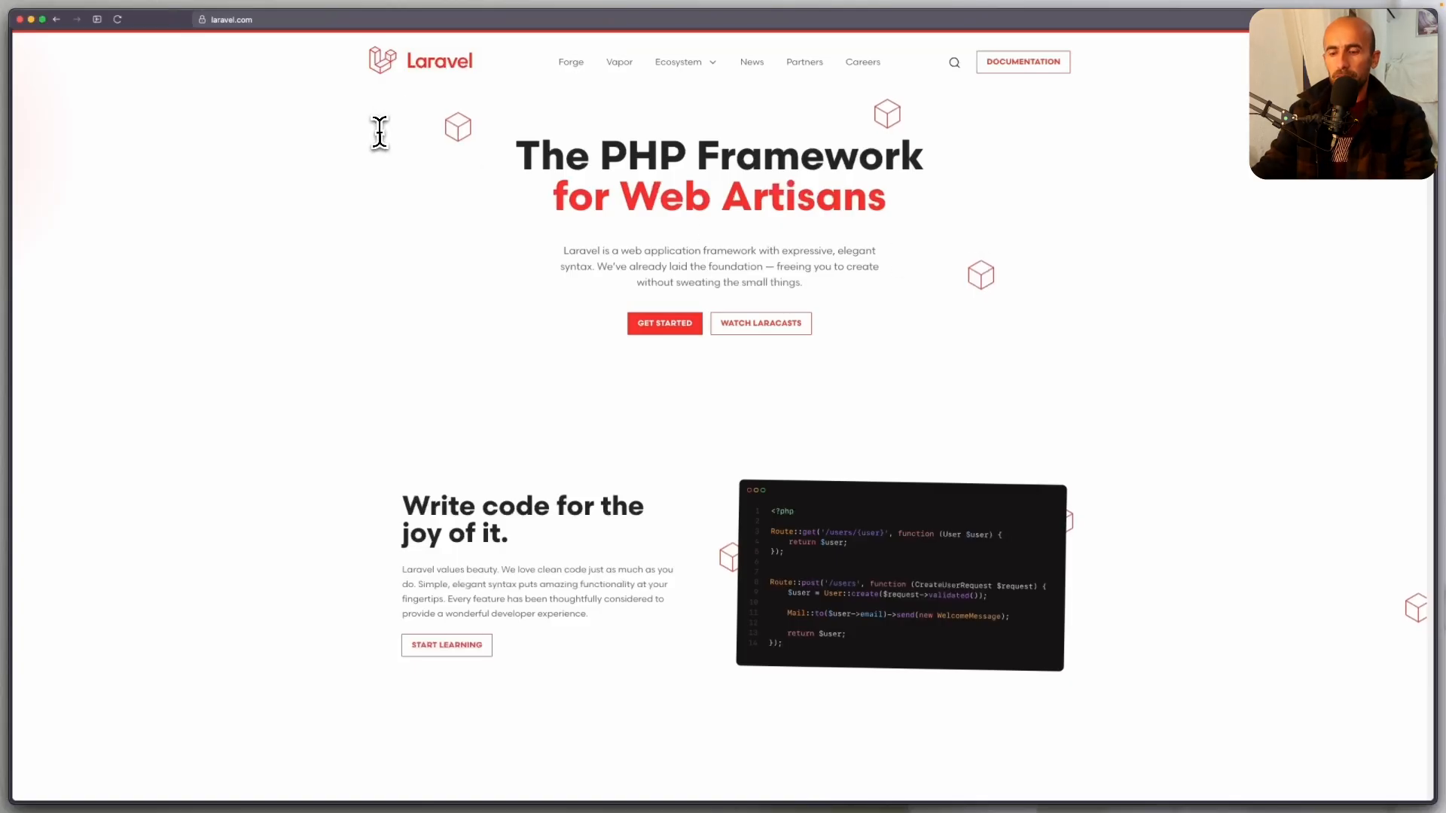
Visit the example app's welcome page, then navigate to tailwindcss.com
{"action": "left_click", "coordinate": [234, 20]}
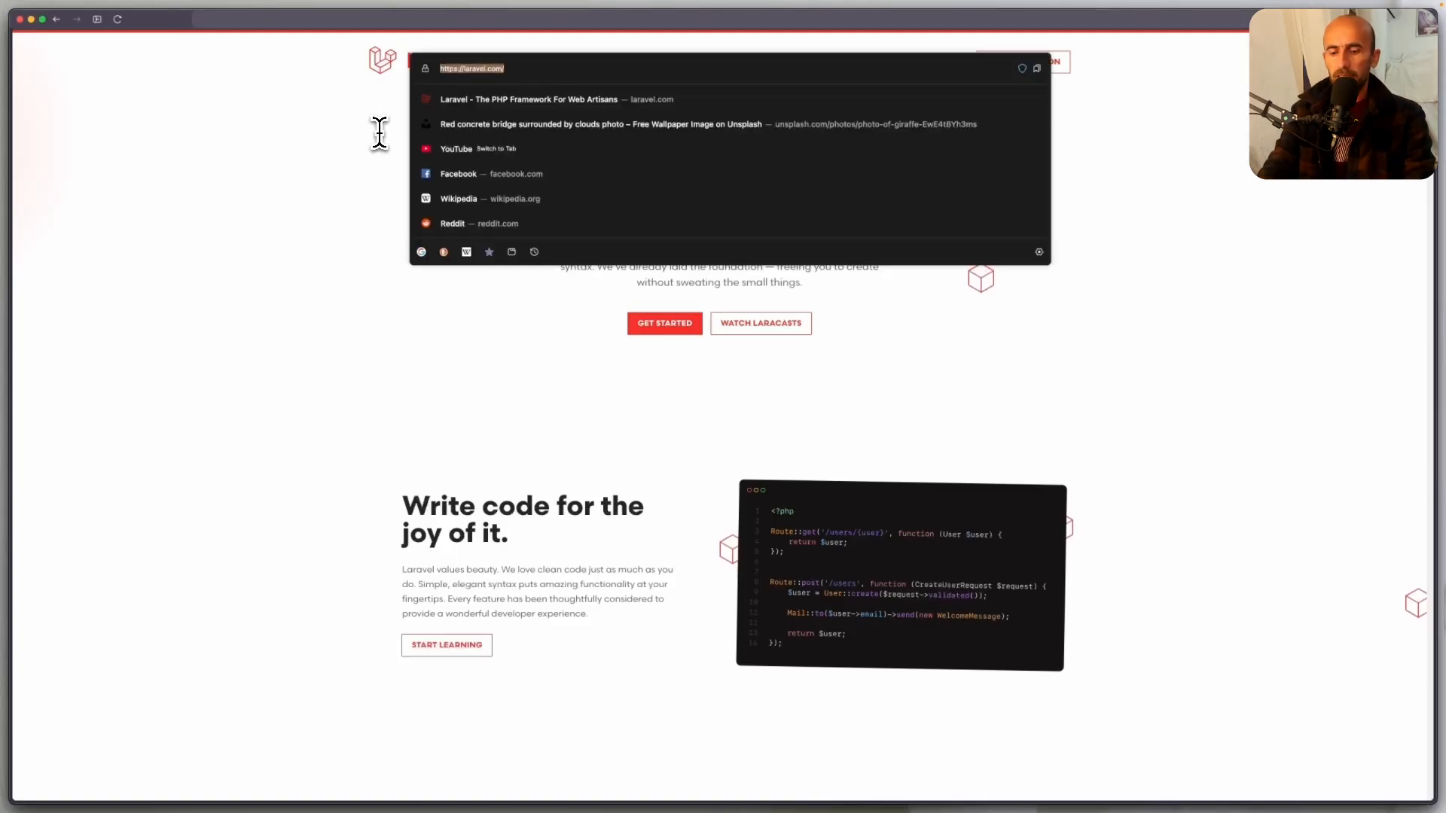
{"action": "type", "text": "example"}
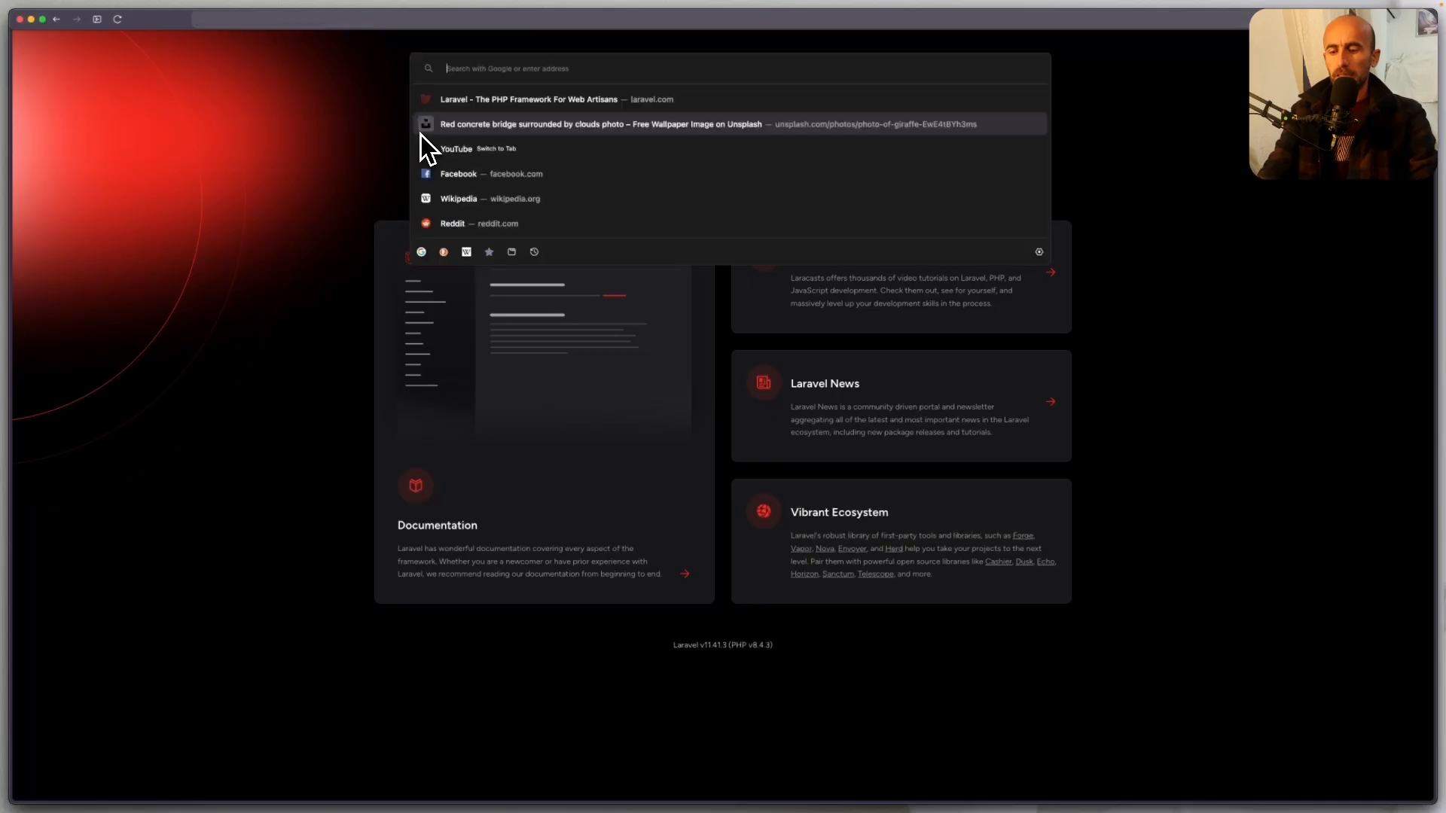
{"action": "type", "text": "tailwindcss.com"}
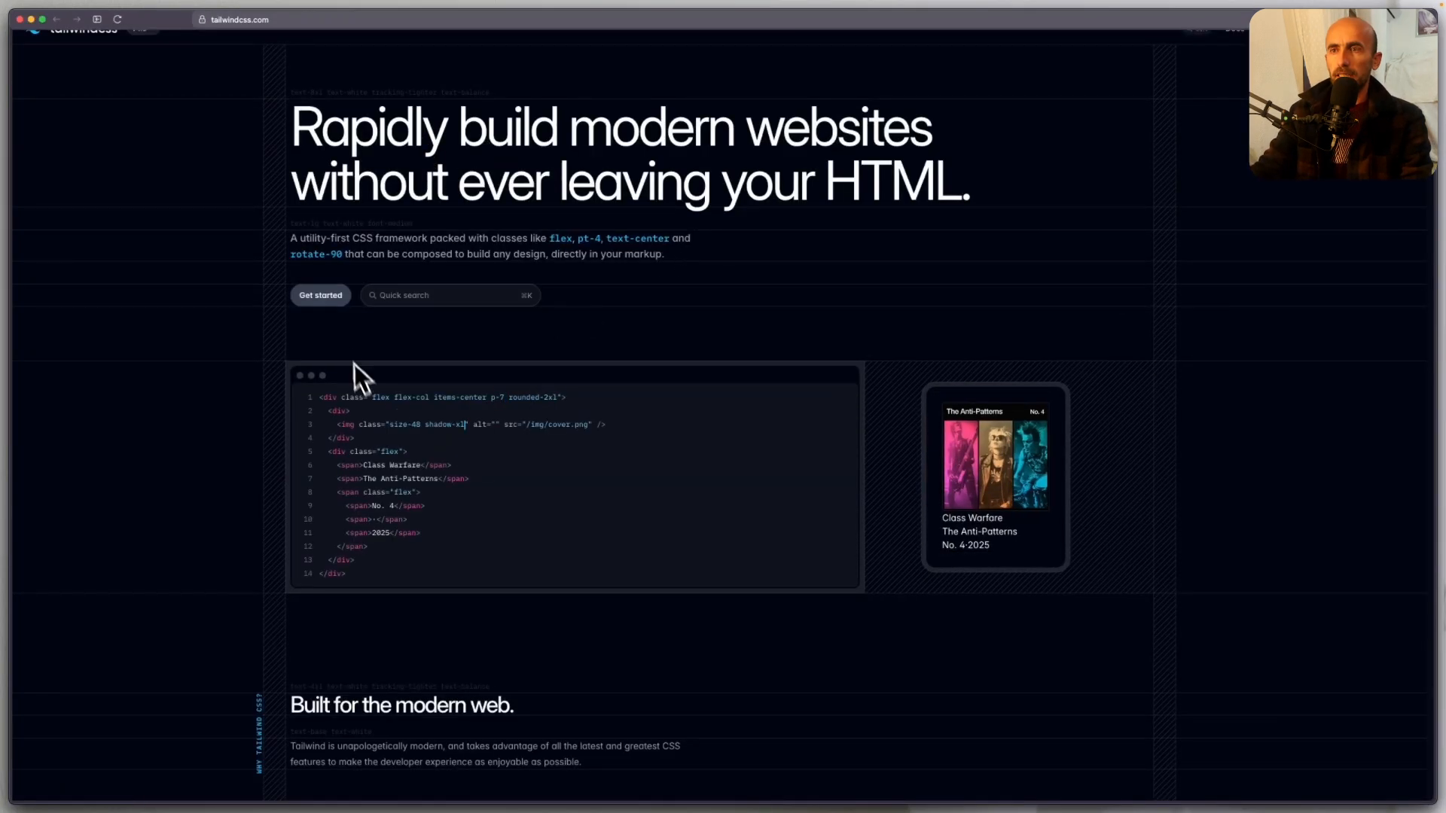
Go to the Tailwind Vite installation guide's step 05 Hello world HTML snippet
{"action": "left_click", "coordinate": [320, 295]}
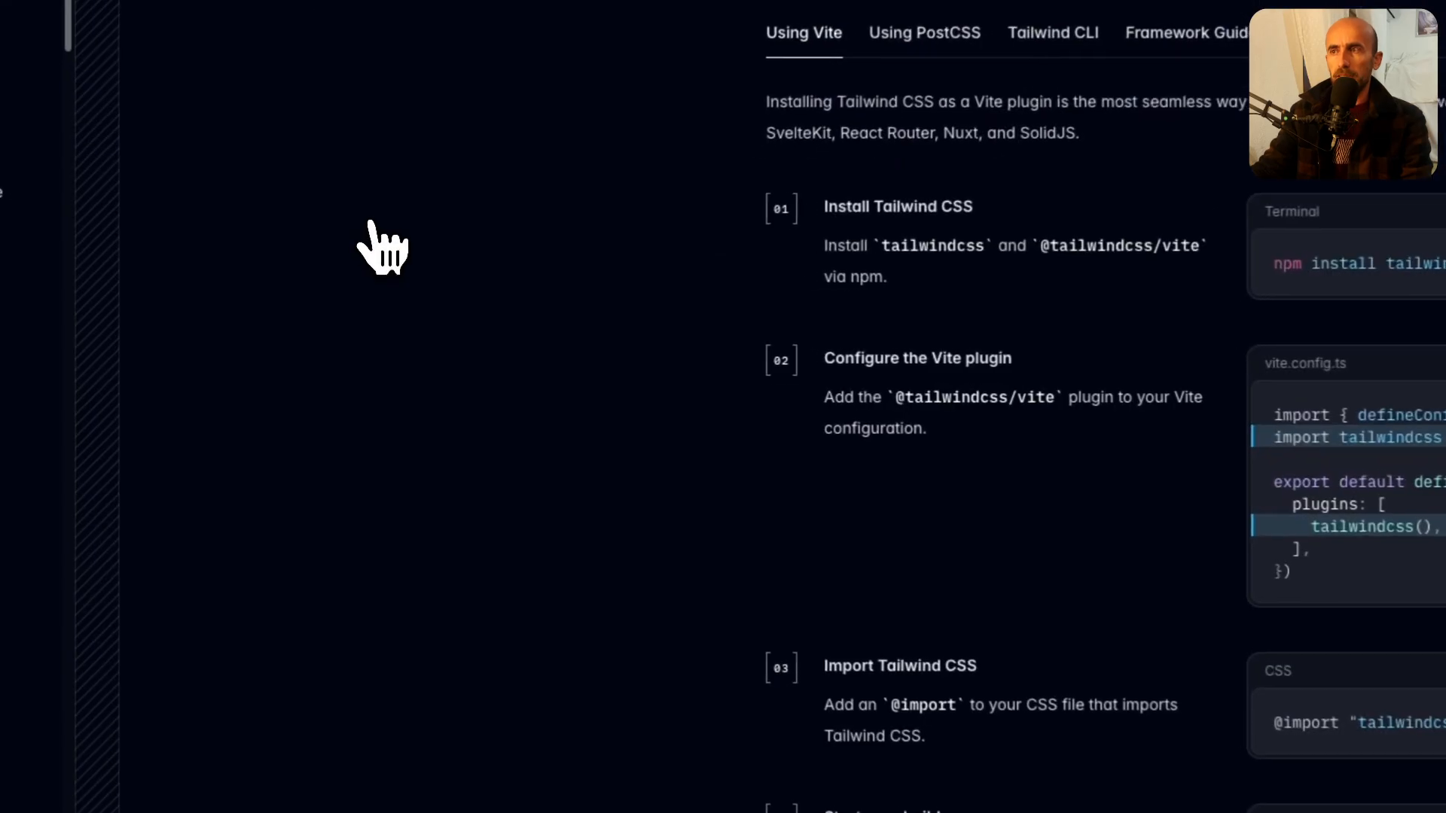
{"action": "scroll", "scroll_direction": "down", "scroll_amount": 3}
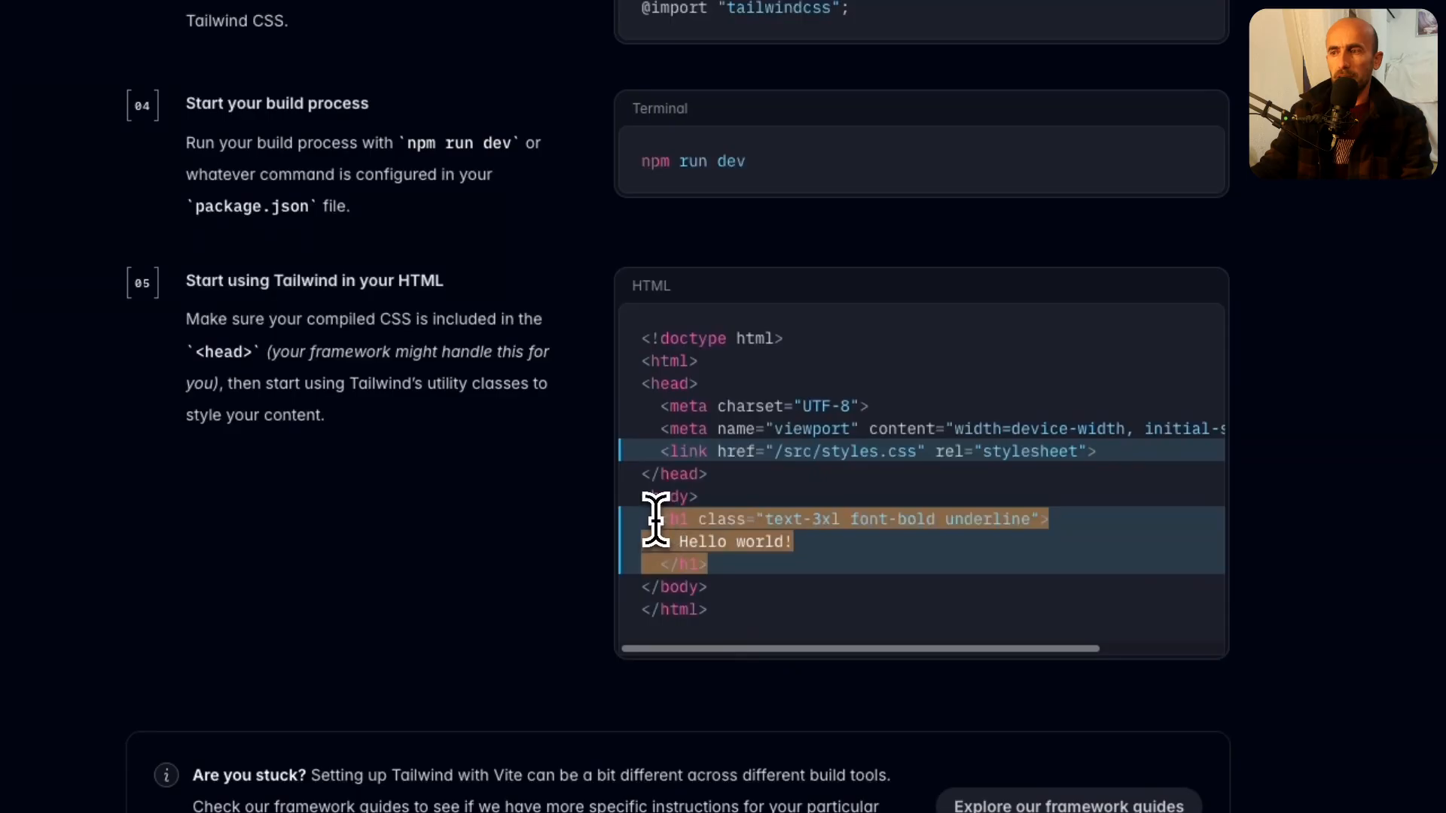
{"action": "mouse_move", "coordinate": [804, 563]}
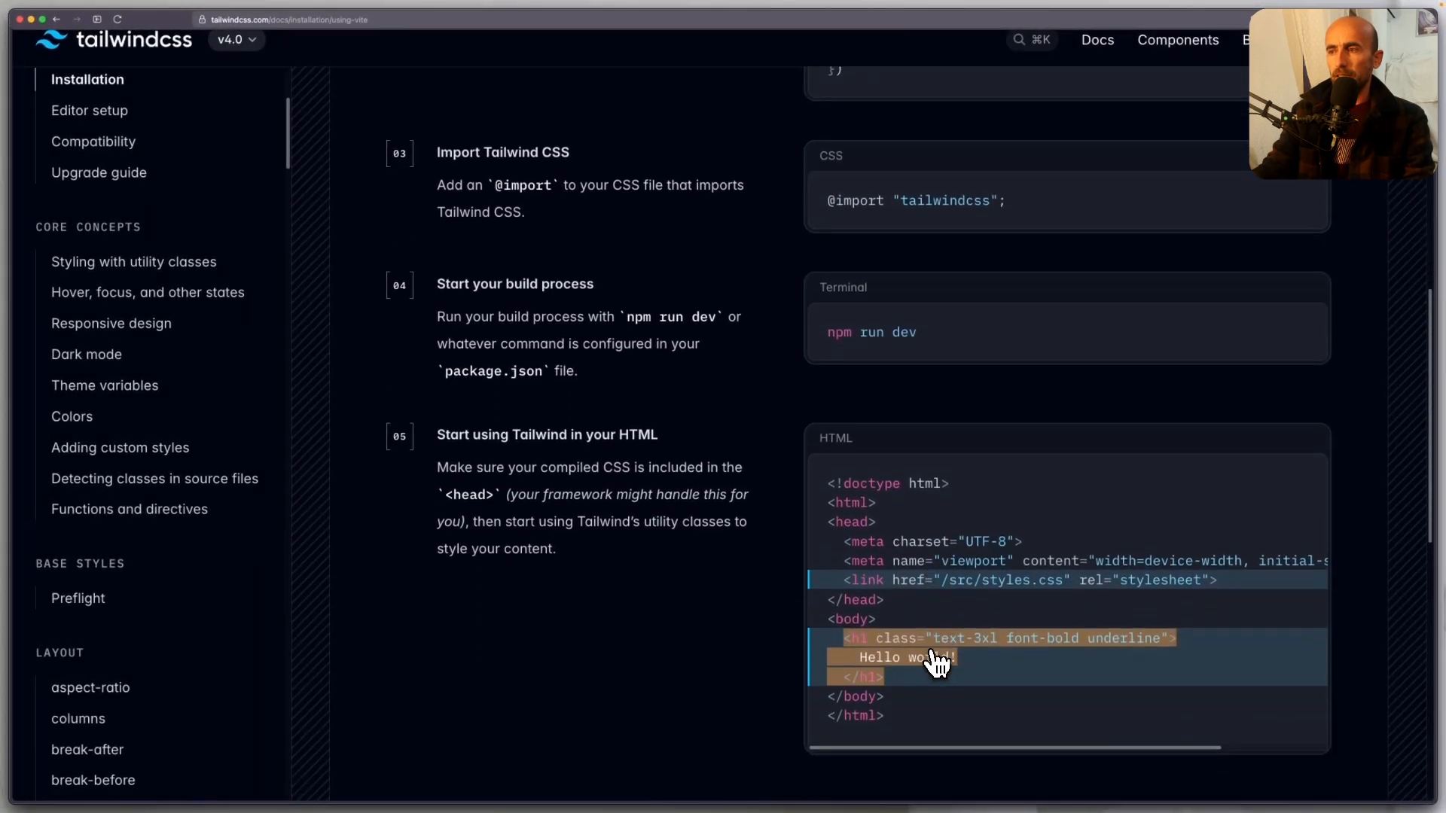
{"action": "mouse_move", "coordinate": [867, 660]}
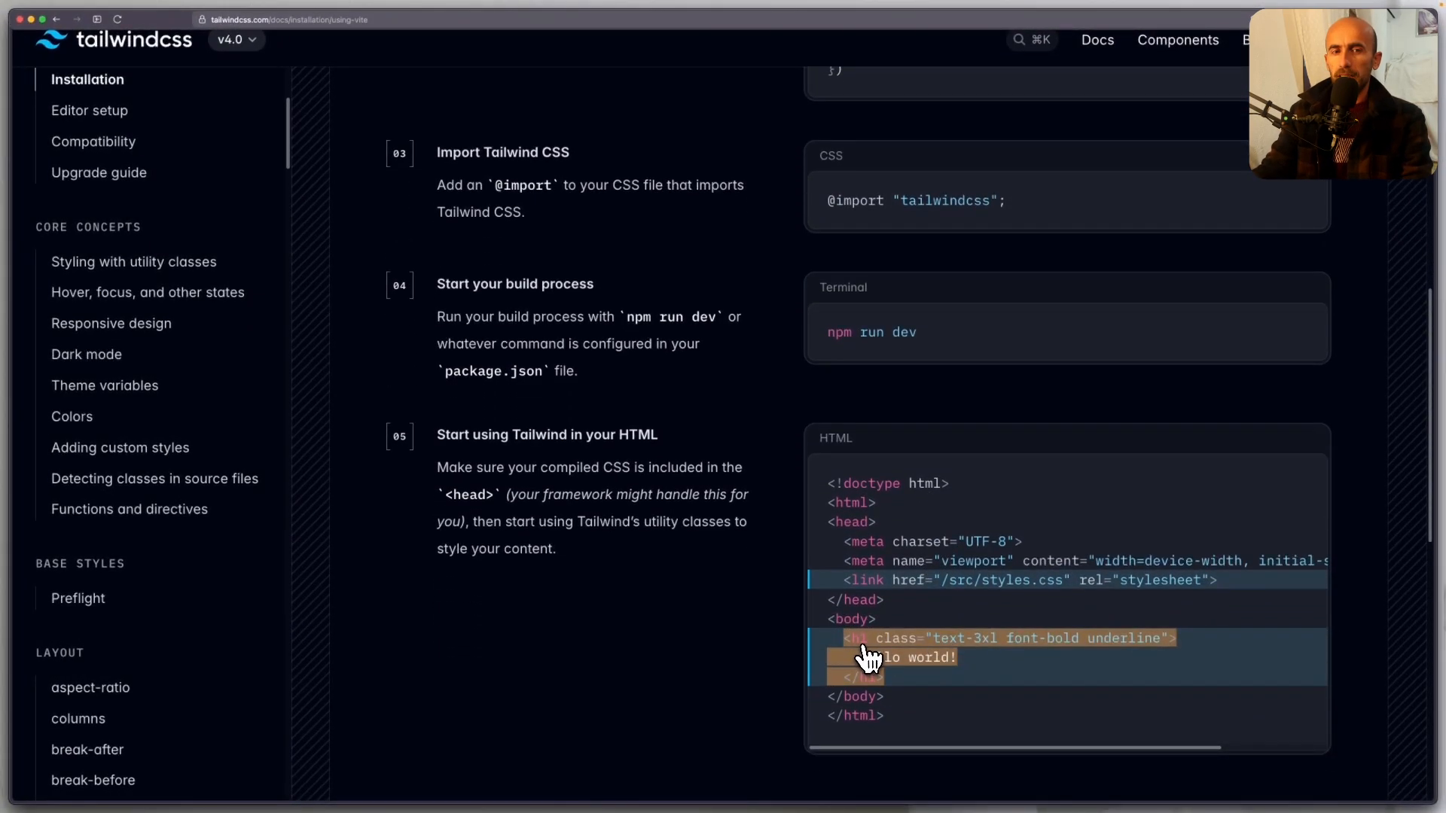
{"action": "mouse_move", "coordinate": [863, 652]}
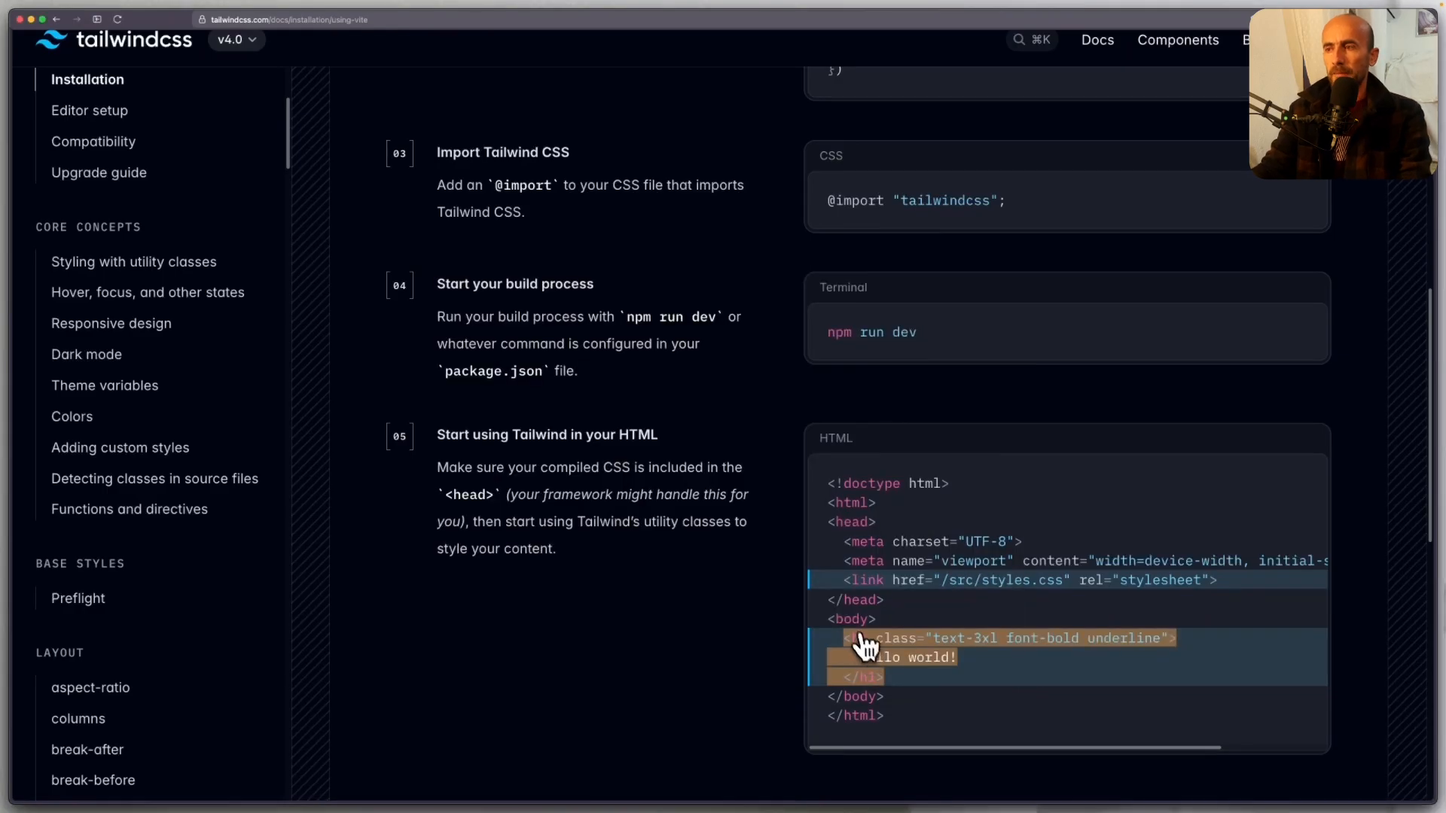
{"action": "scroll", "scroll_direction": "down", "scroll_amount": 3}
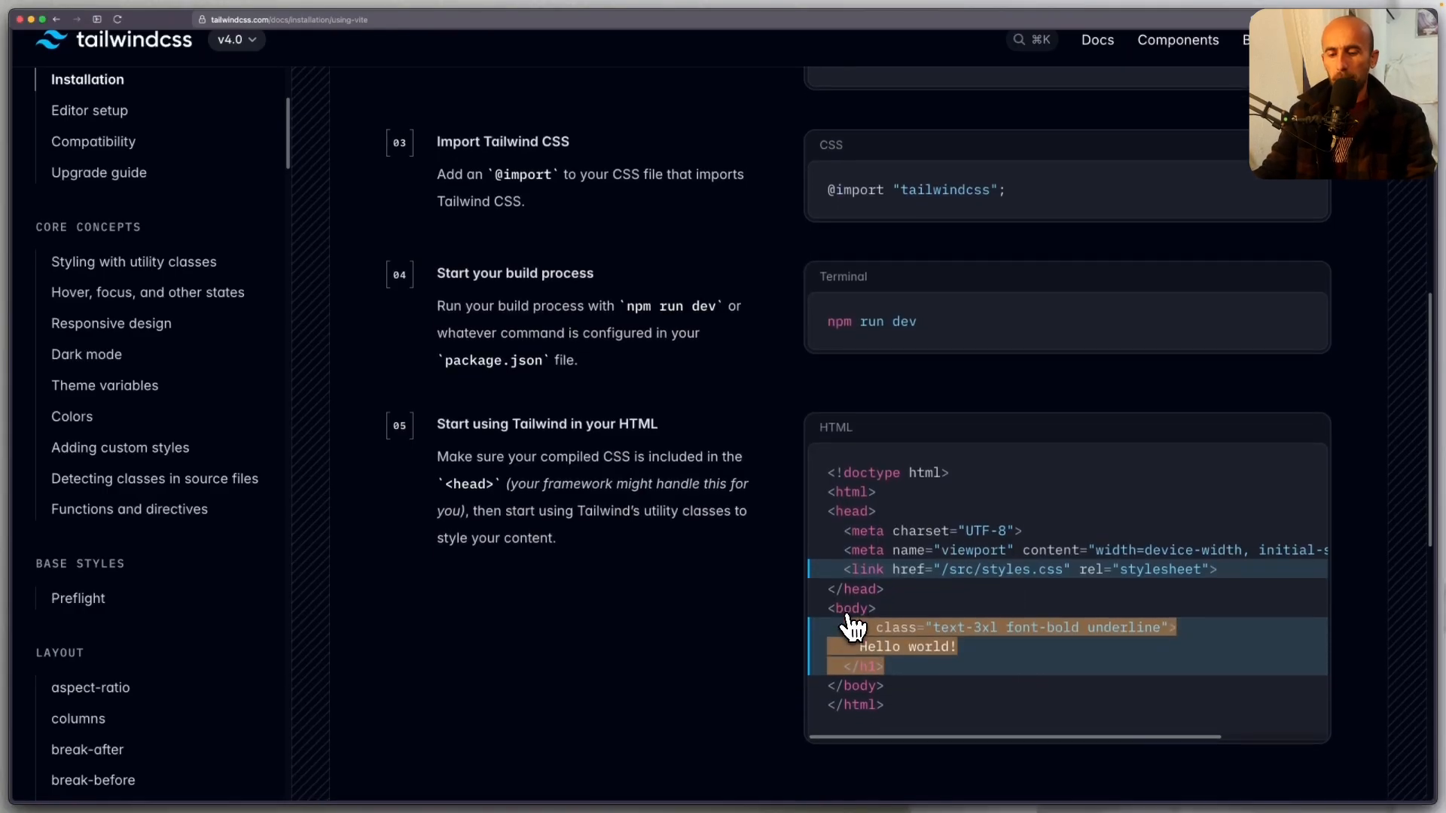
{"action": "scroll", "scroll_direction": "down", "scroll_amount": 3}
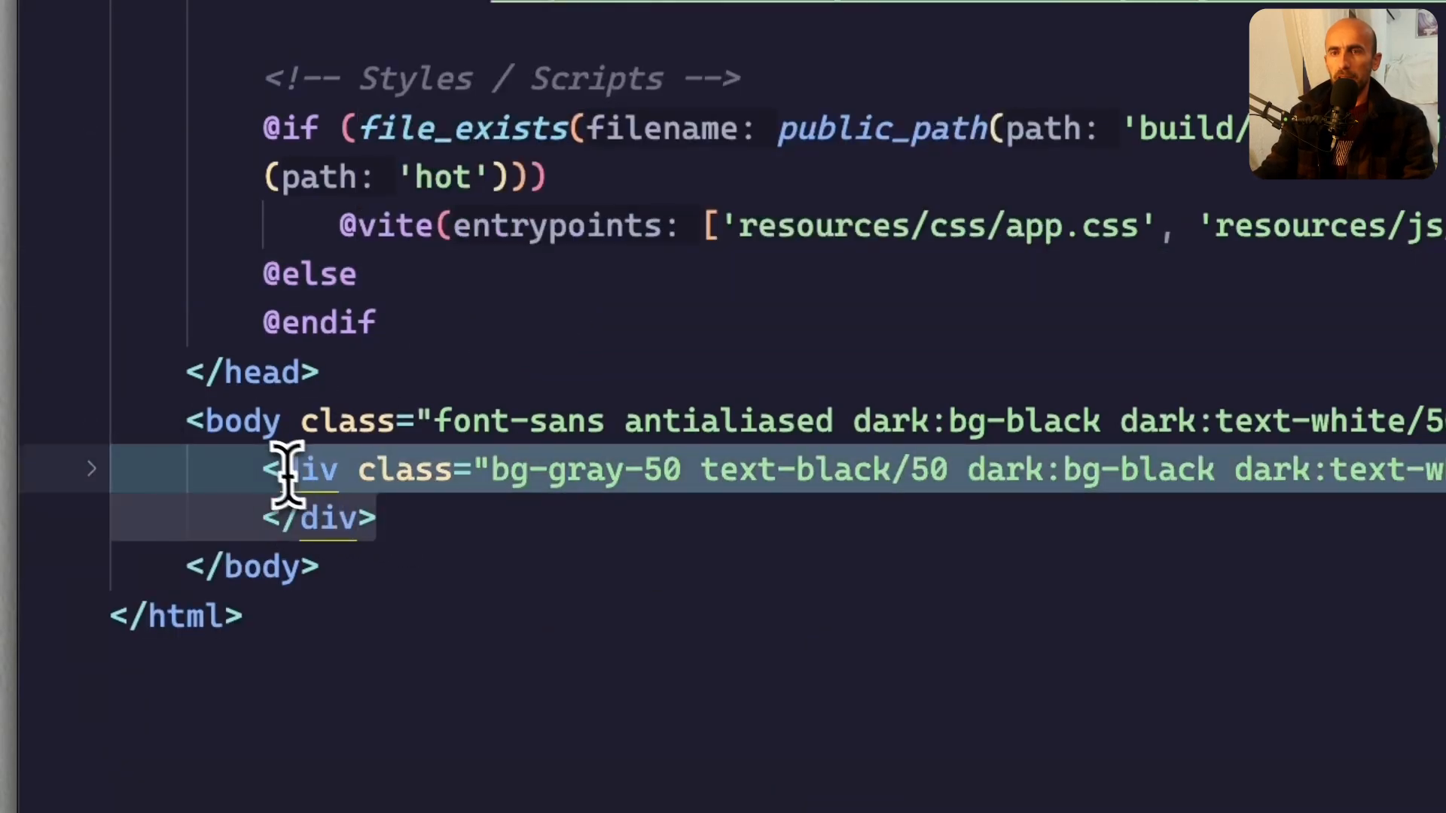
Replace the welcome body with <h1 class="text-3xl font-bold underline">Hello world!</h1>
{"action": "type", "text": "<h1 class=\"text-3xl font-bold underline\"> Hello world! </h1>"}
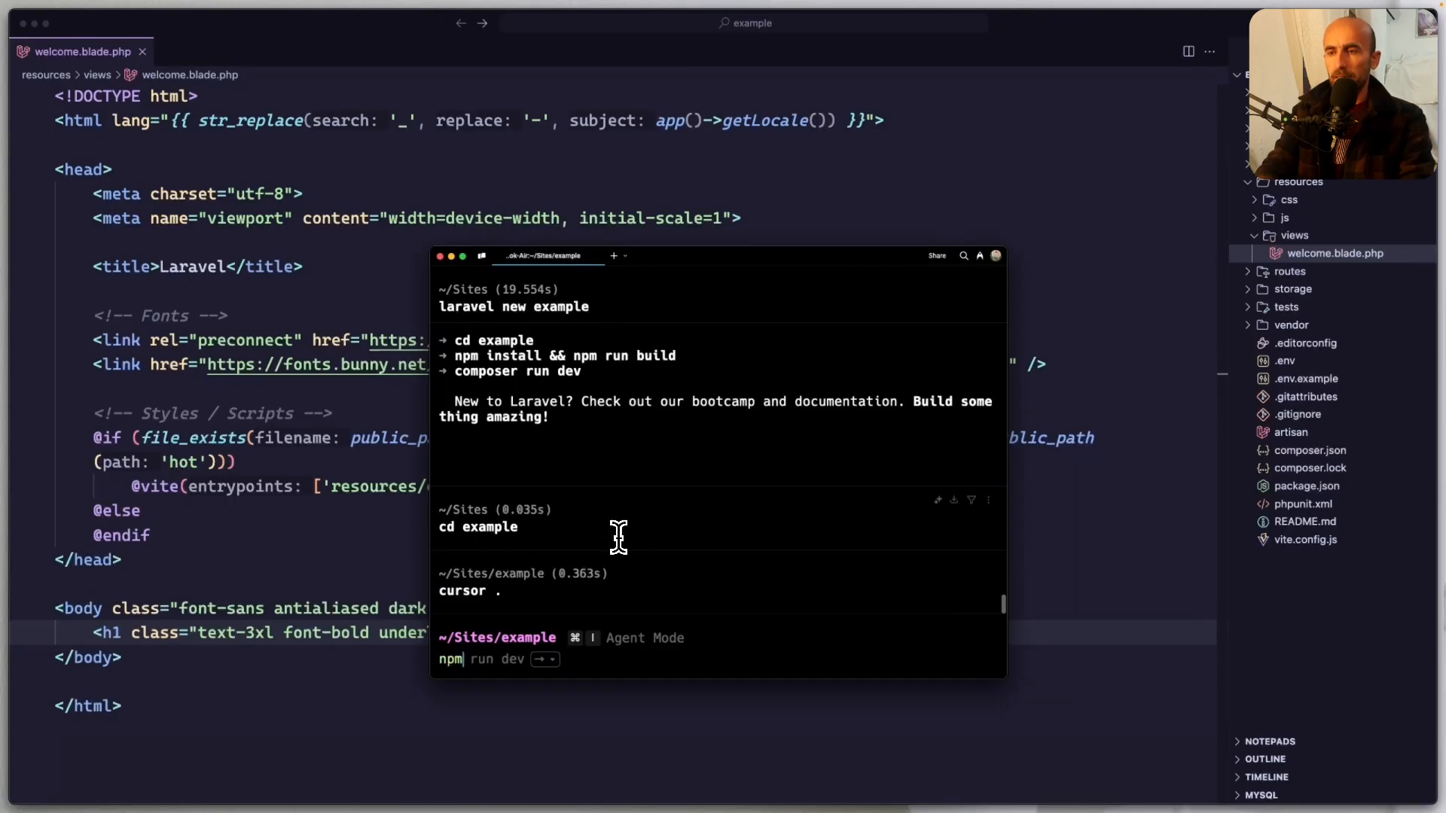
Run 'npm i' in the example folder to install the project's dependencies
{"action": "type", "text": "npm i"}
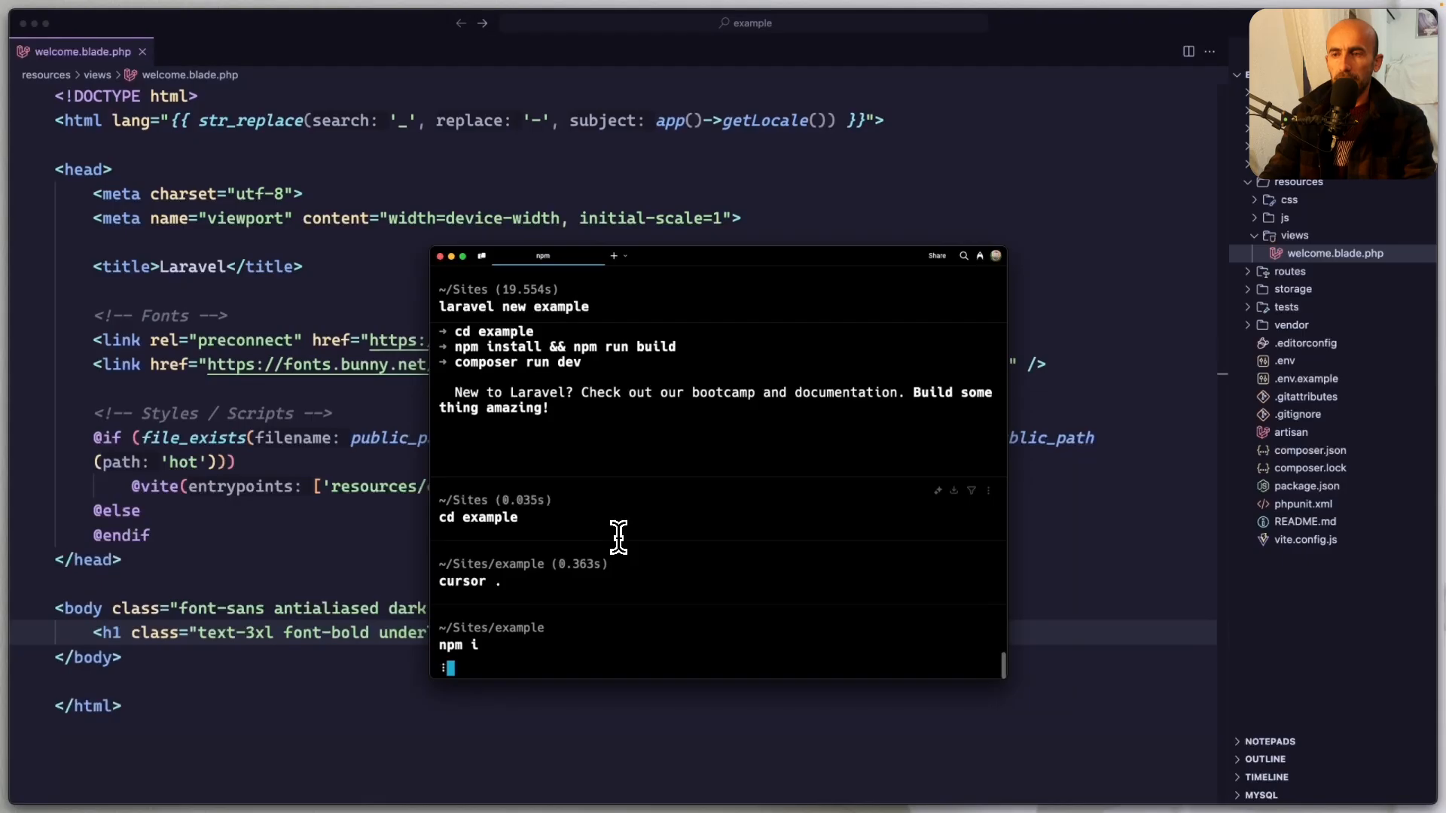
{"action": "mouse_move", "coordinate": [581, 549]}
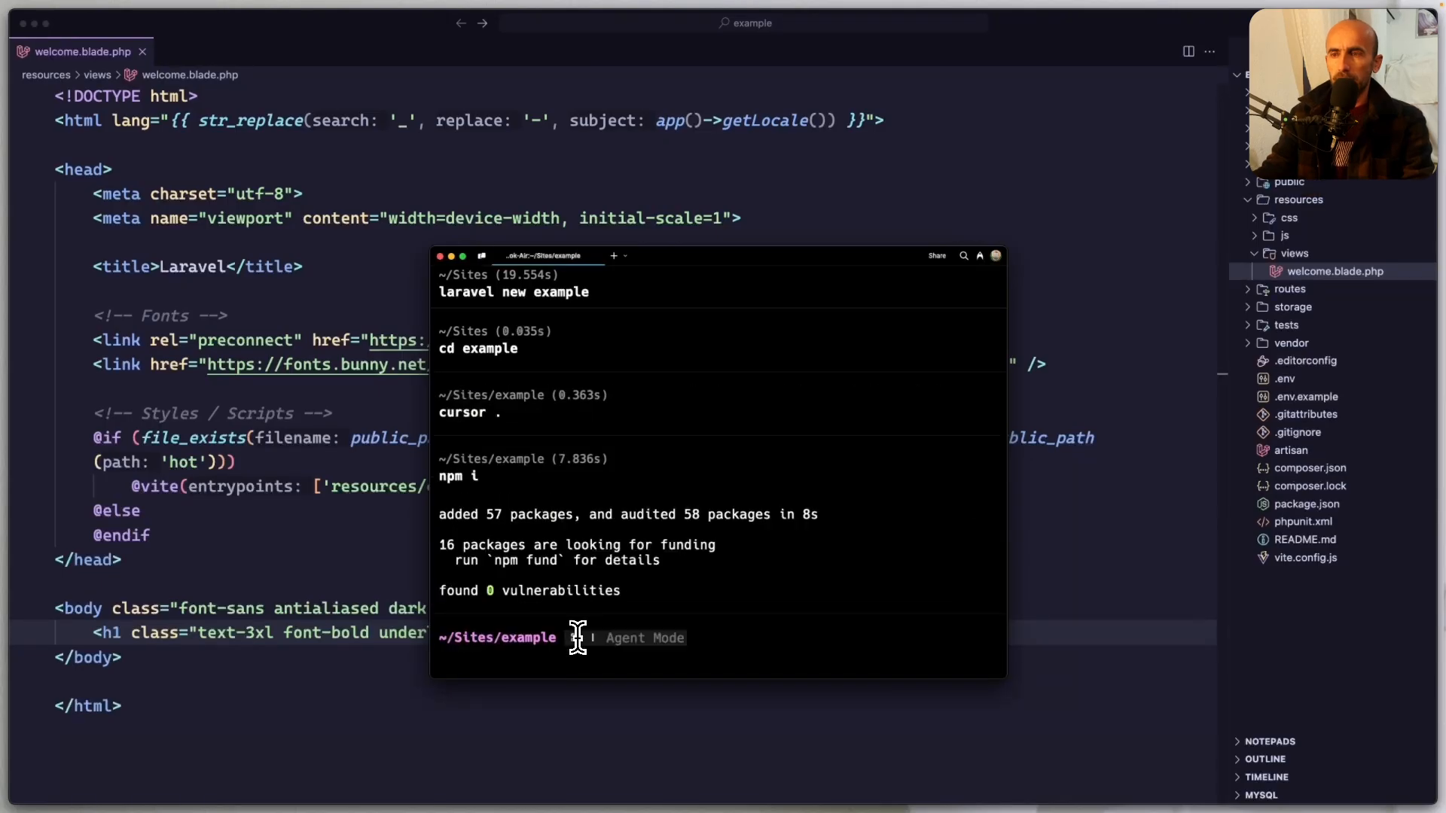
{"action": "type", "text": "npm i"}
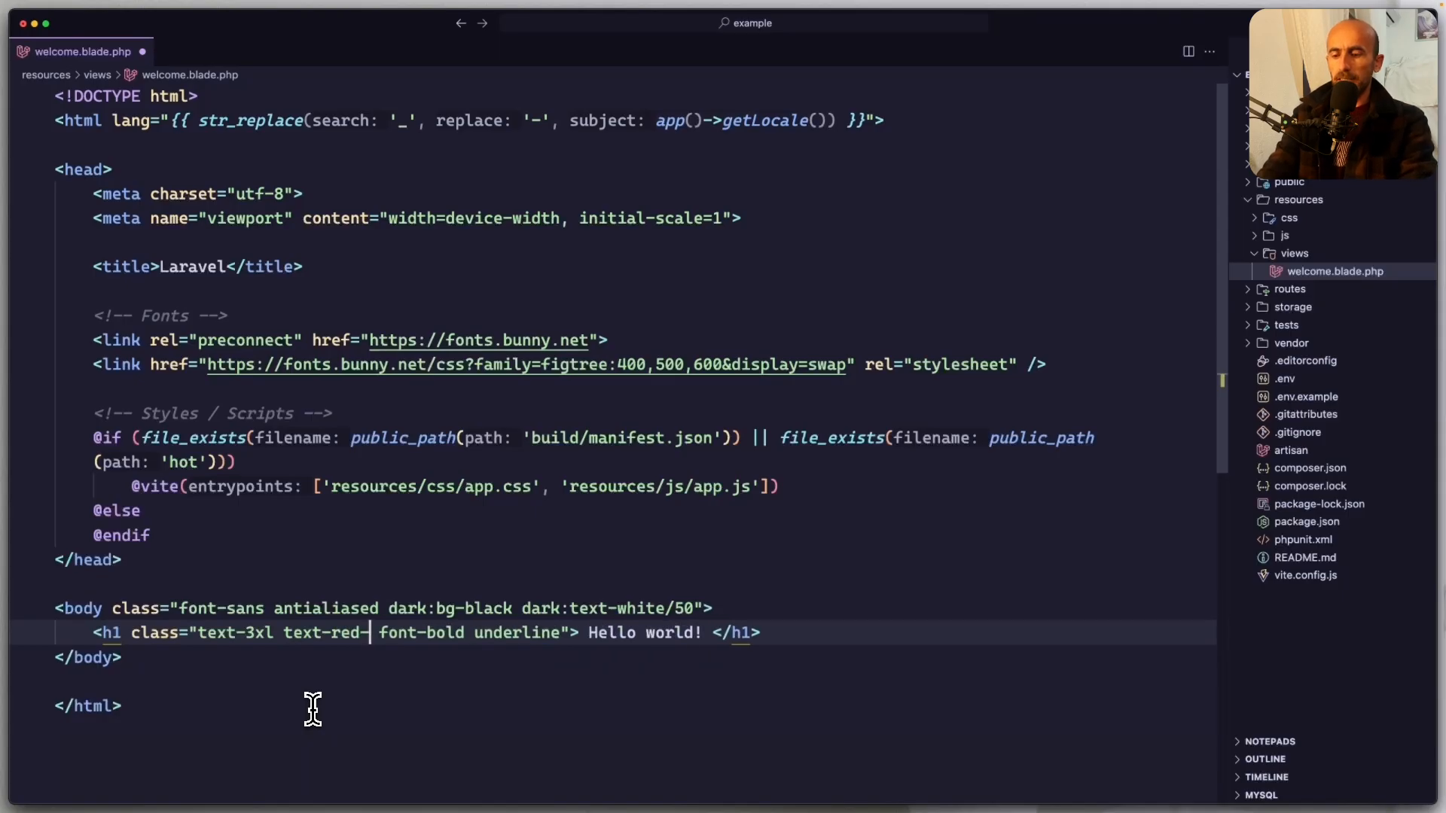
Complete the heading's colour class as text-red-500
{"action": "type", "text": "500"}
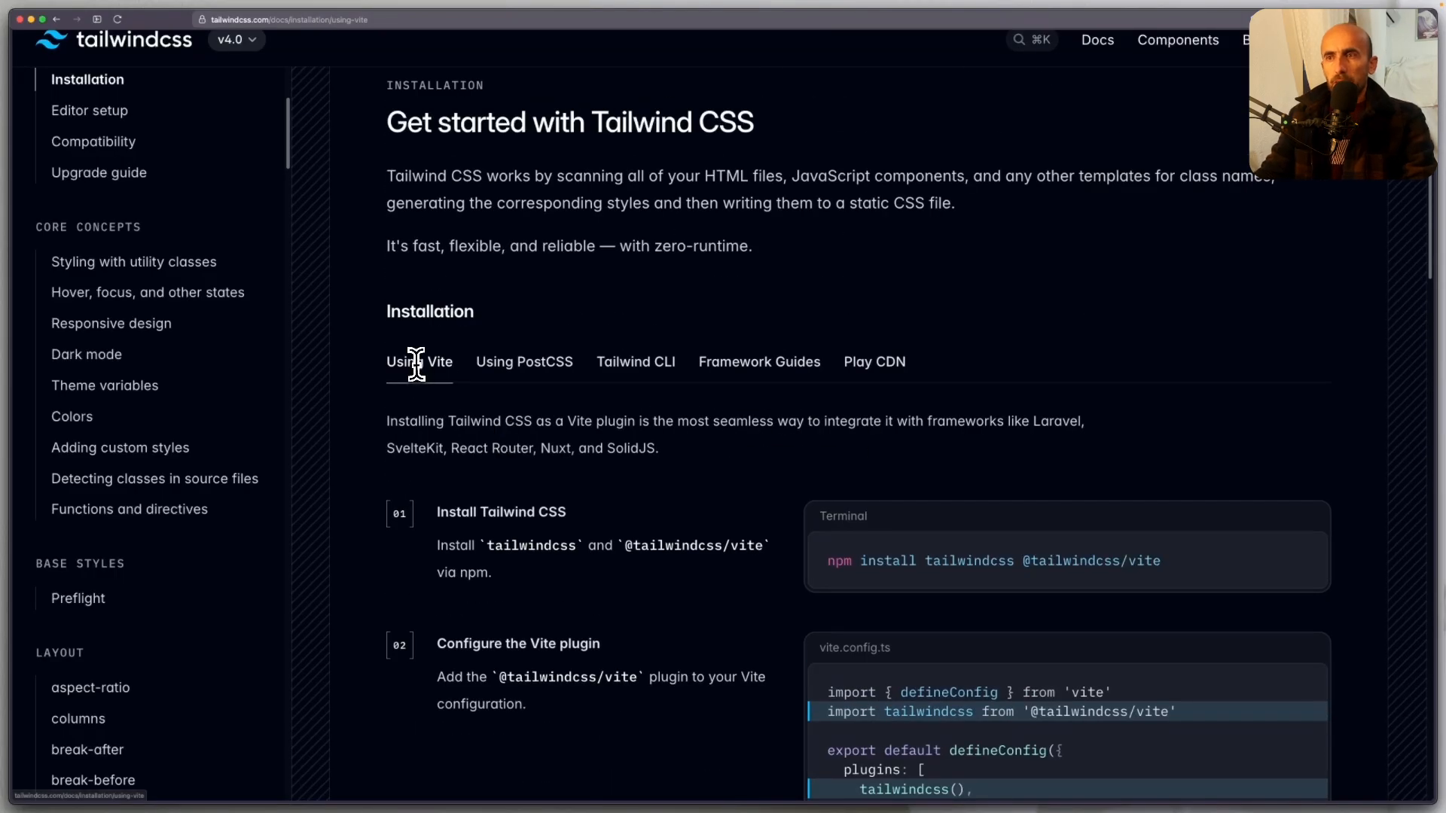
{"action": "mouse_move", "coordinate": [521, 373]}
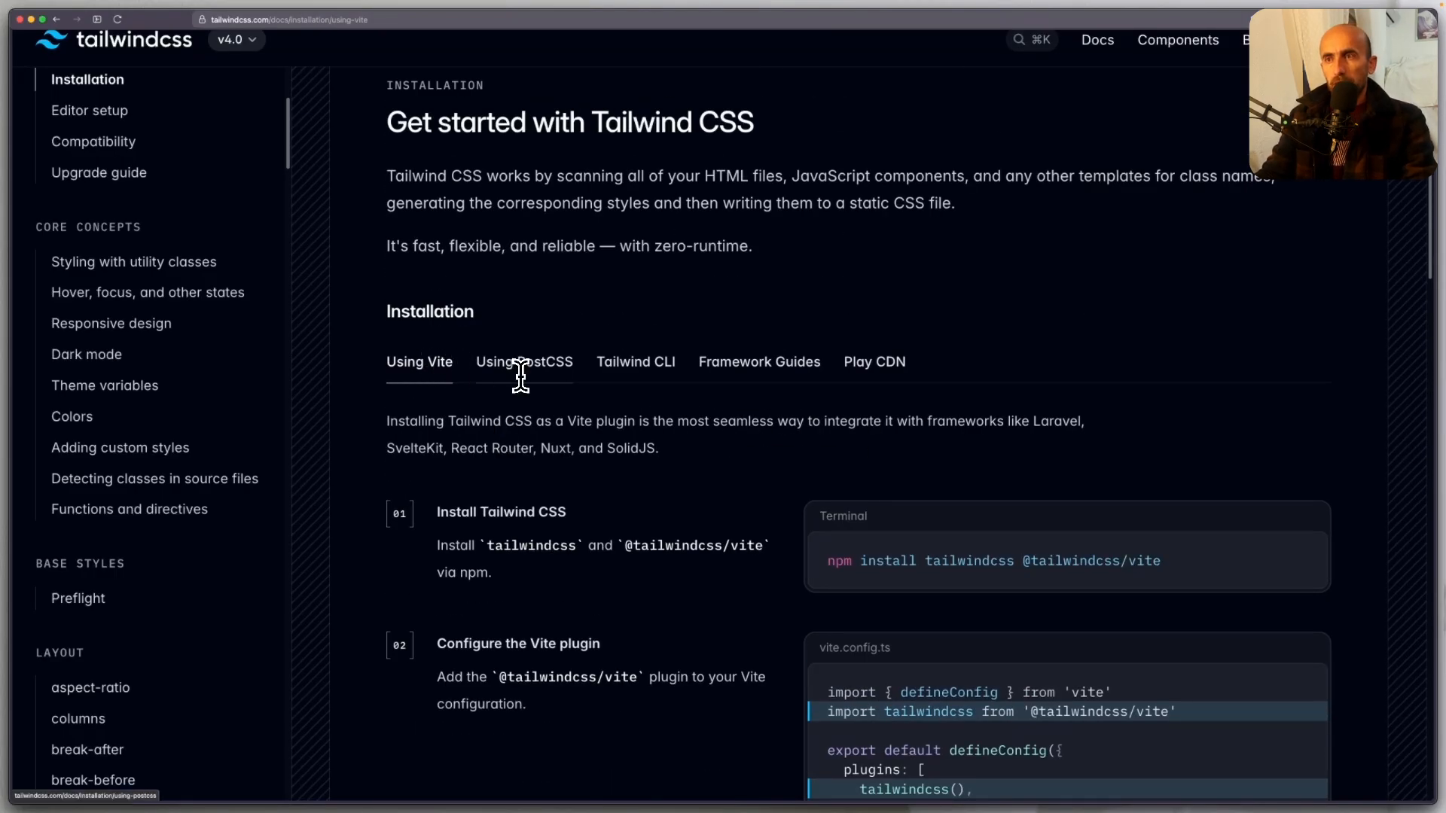
{"action": "mouse_move", "coordinate": [626, 380]}
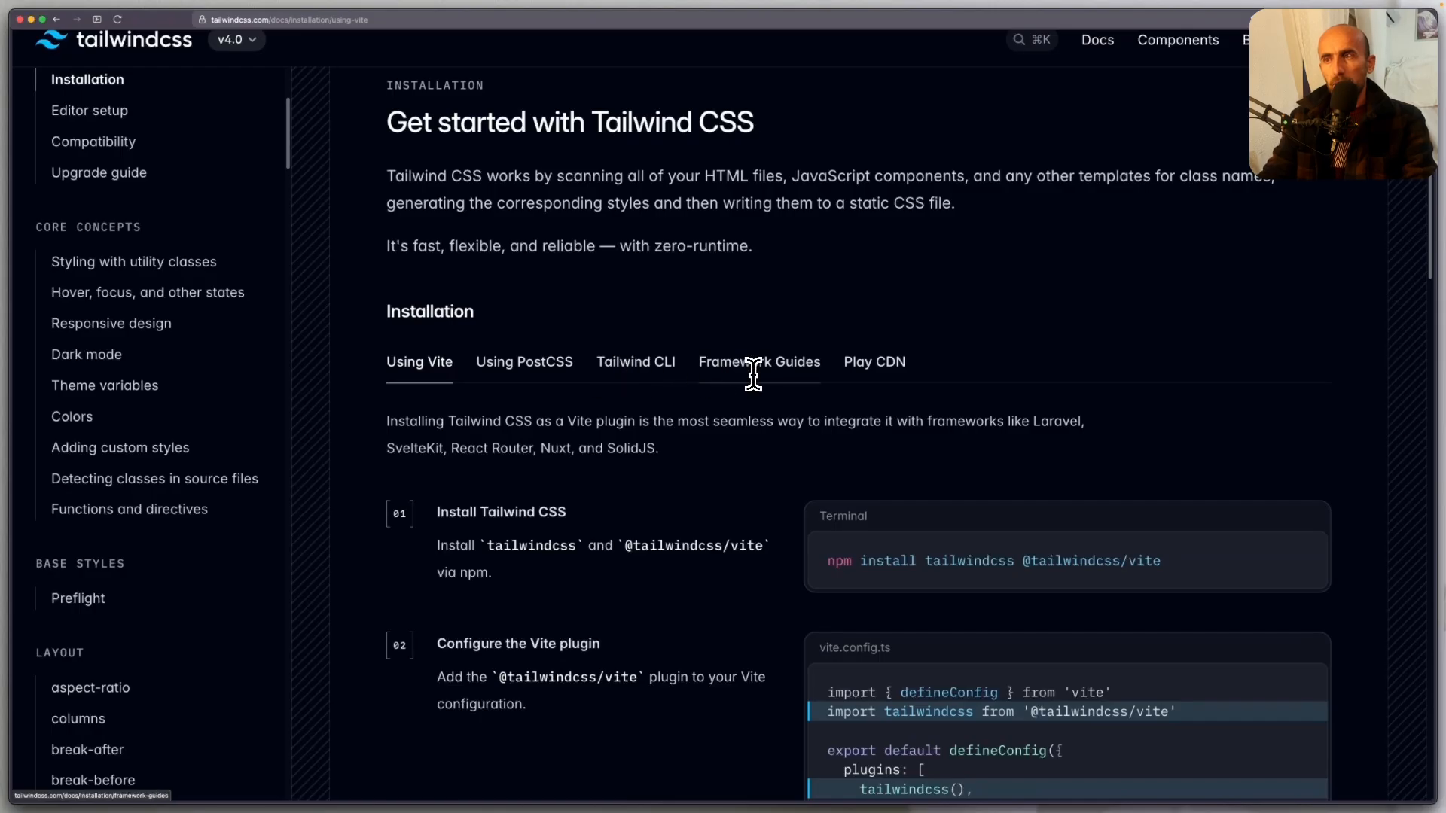
{"action": "mouse_move", "coordinate": [867, 382]}
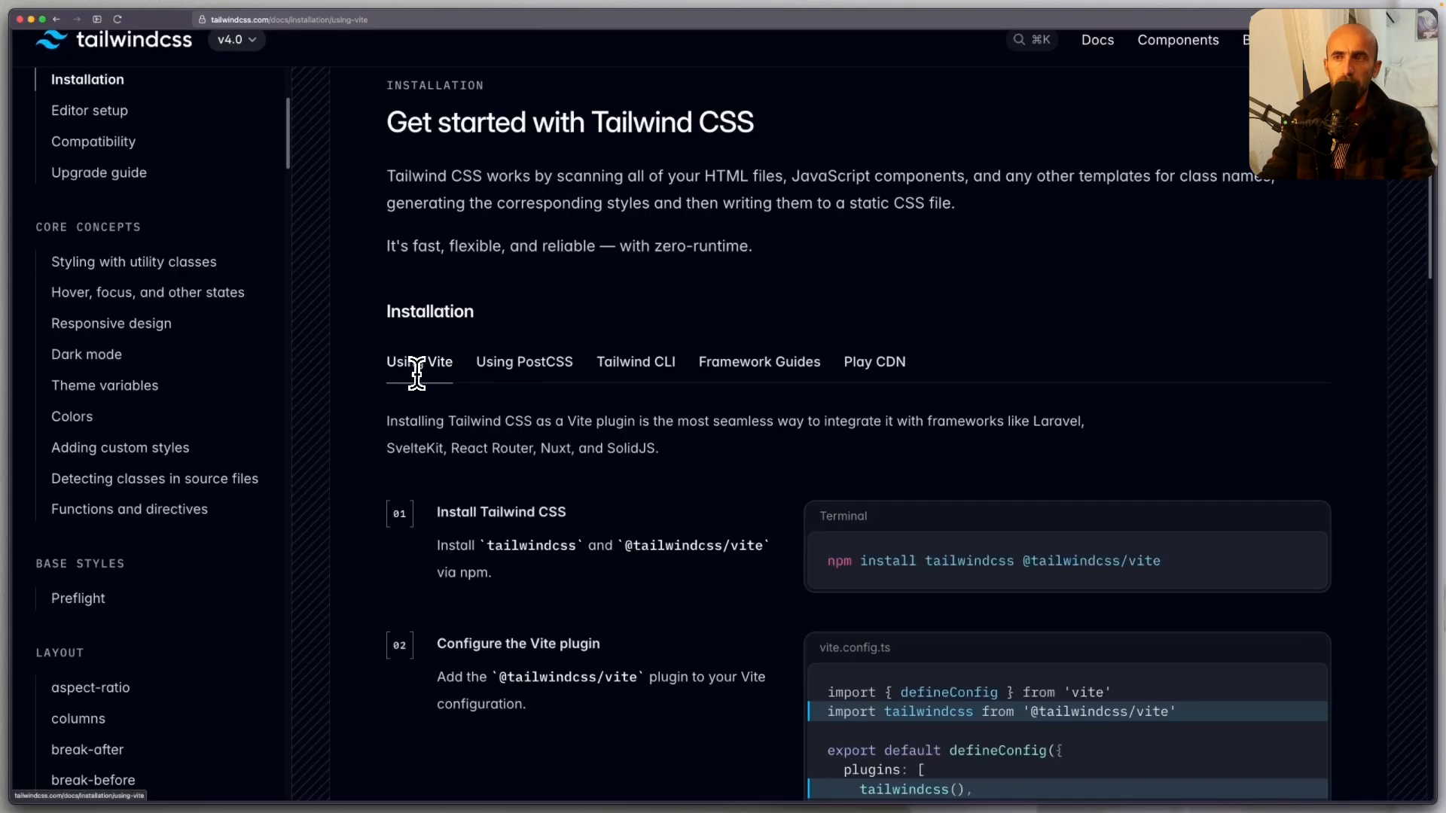
{"action": "scroll", "scroll_direction": "down", "scroll_amount": 3}
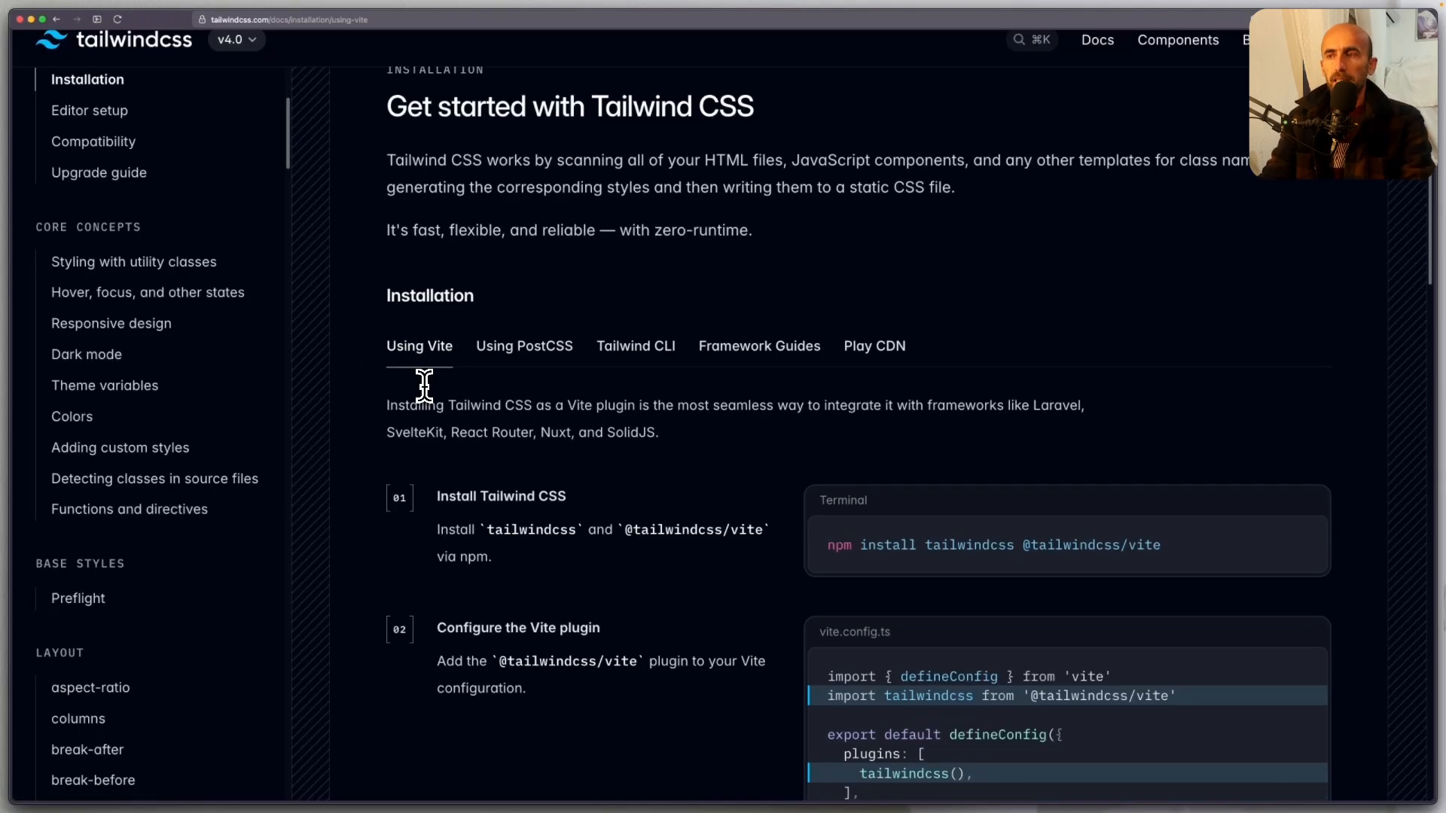
{"action": "scroll", "scroll_direction": "down", "scroll_amount": 3}
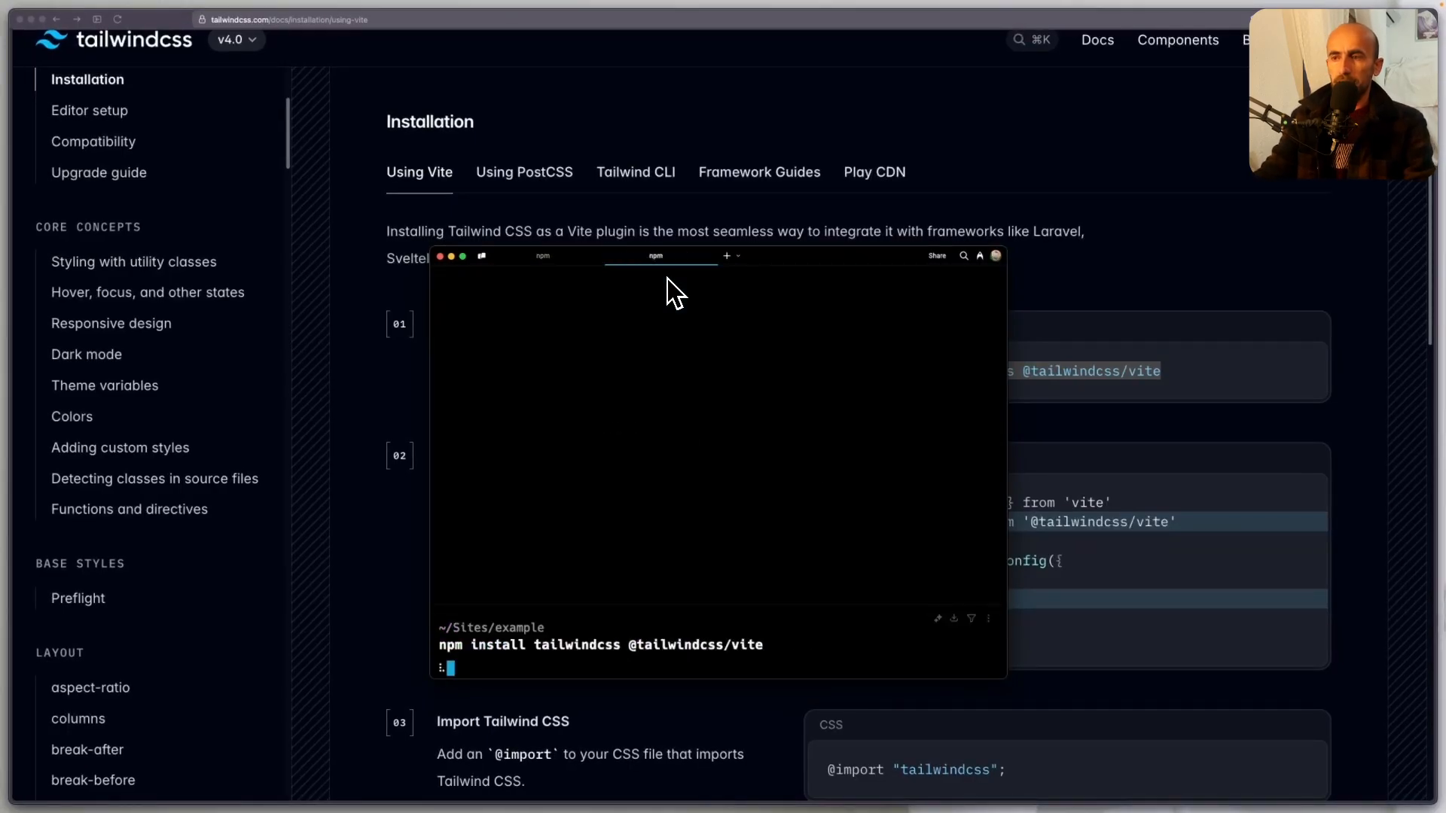
{"action": "mouse_move", "coordinate": [544, 678]}
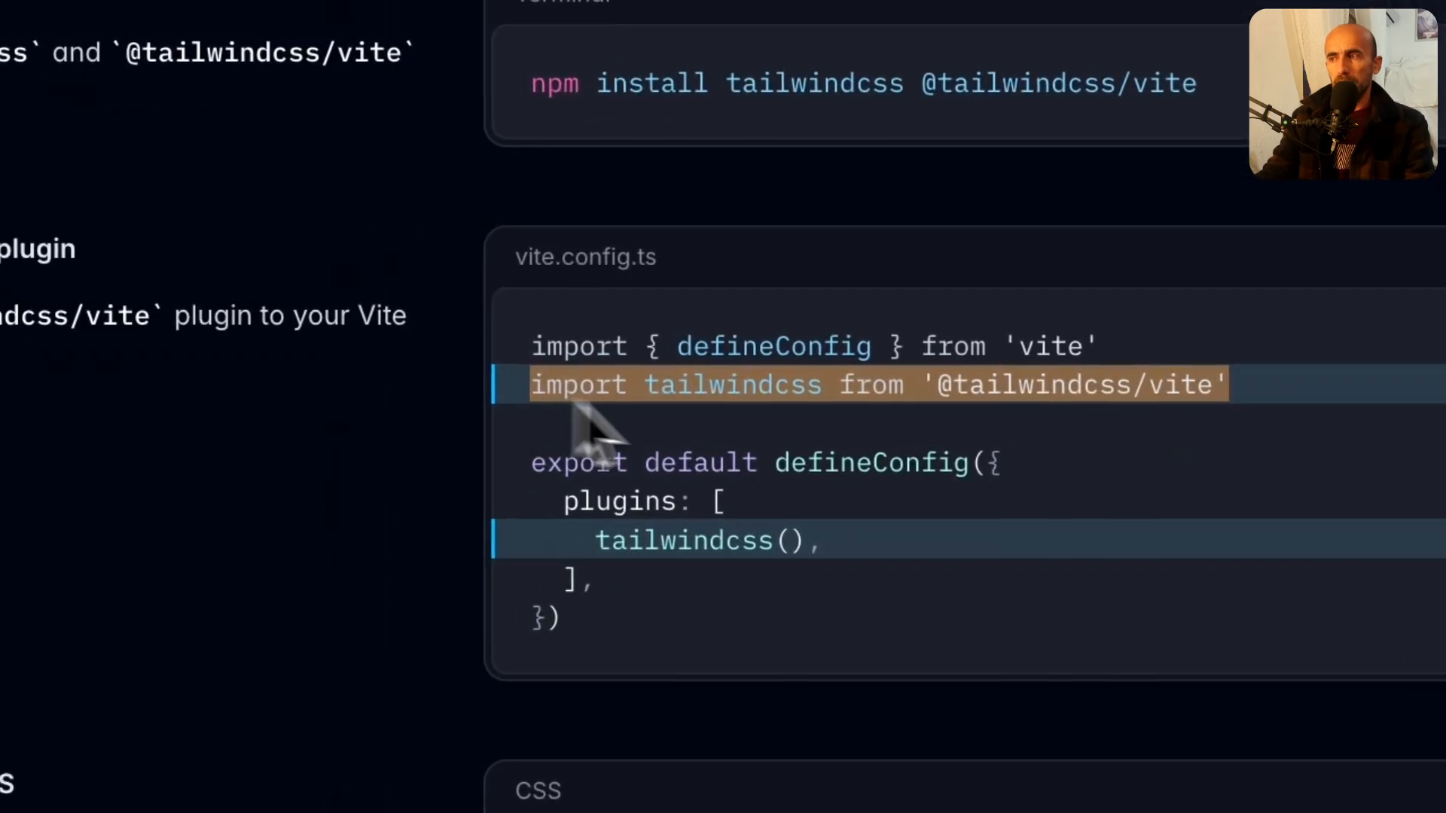
{"action": "mouse_move", "coordinate": [932, 440]}
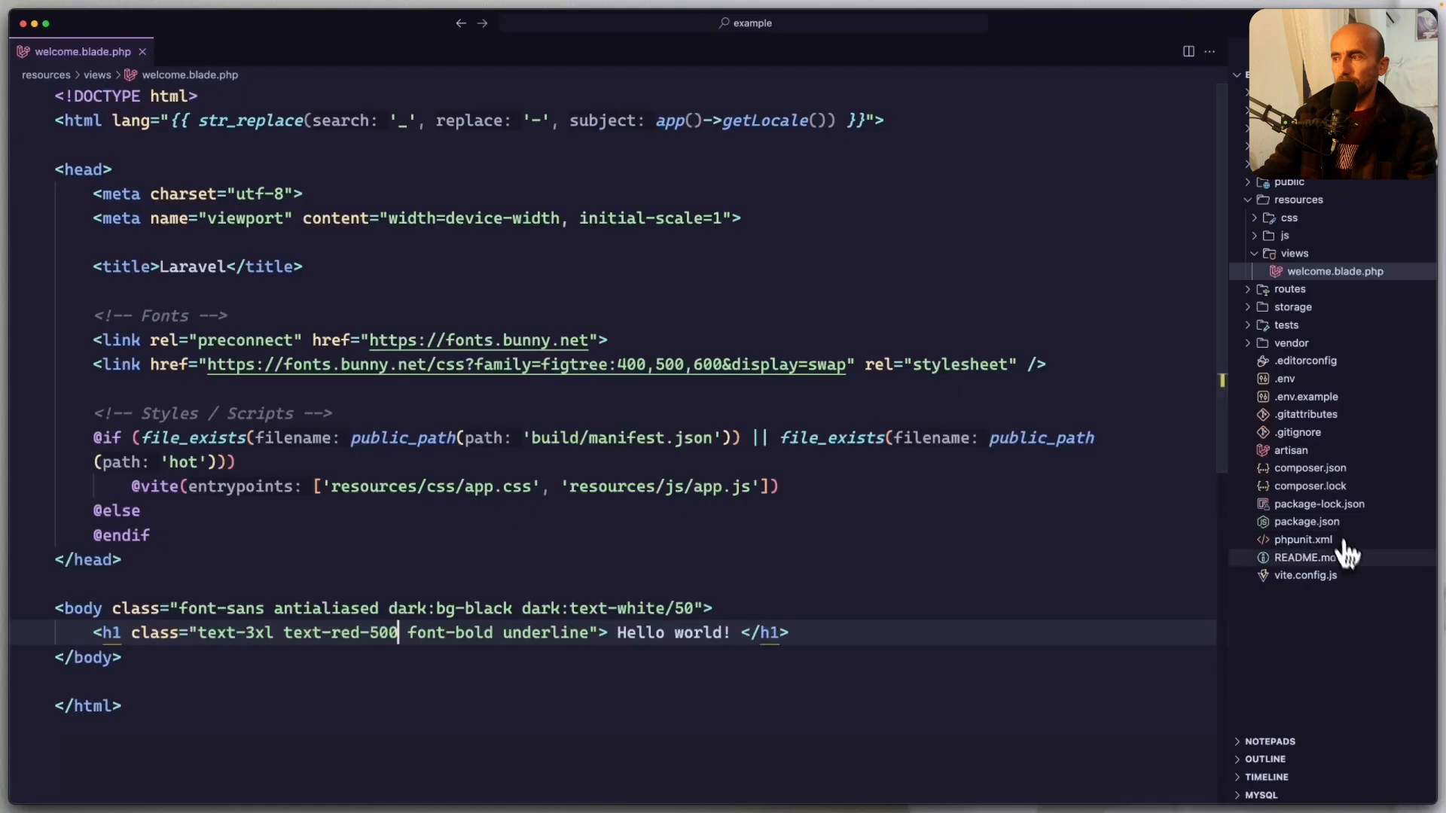
{"action": "left_click", "coordinate": [1306, 576]}
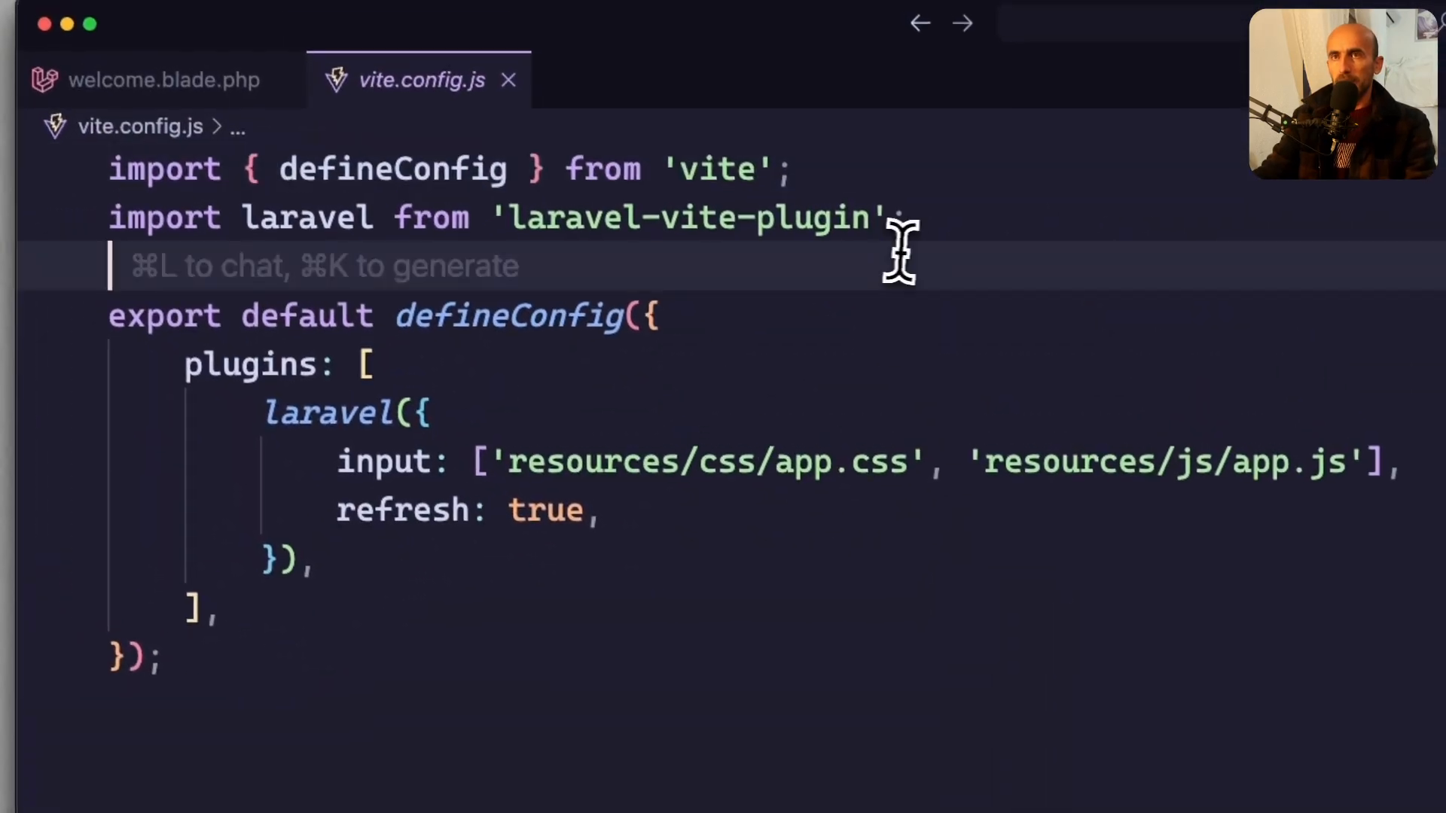
{"action": "type", "text": "import tailwindcss from \"@tailwindcss/vite\";"}
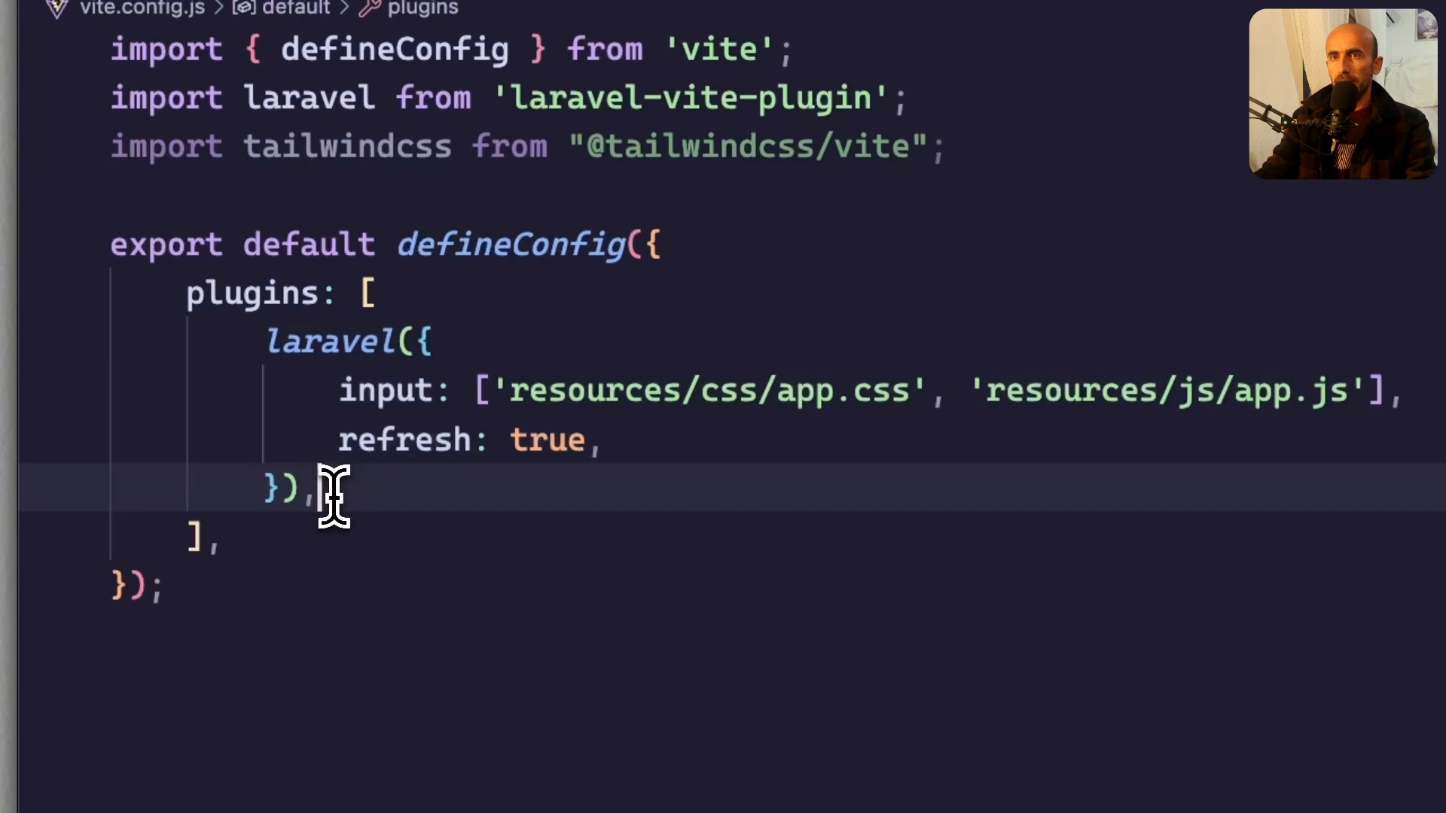
{"action": "type", "text": "tai"}
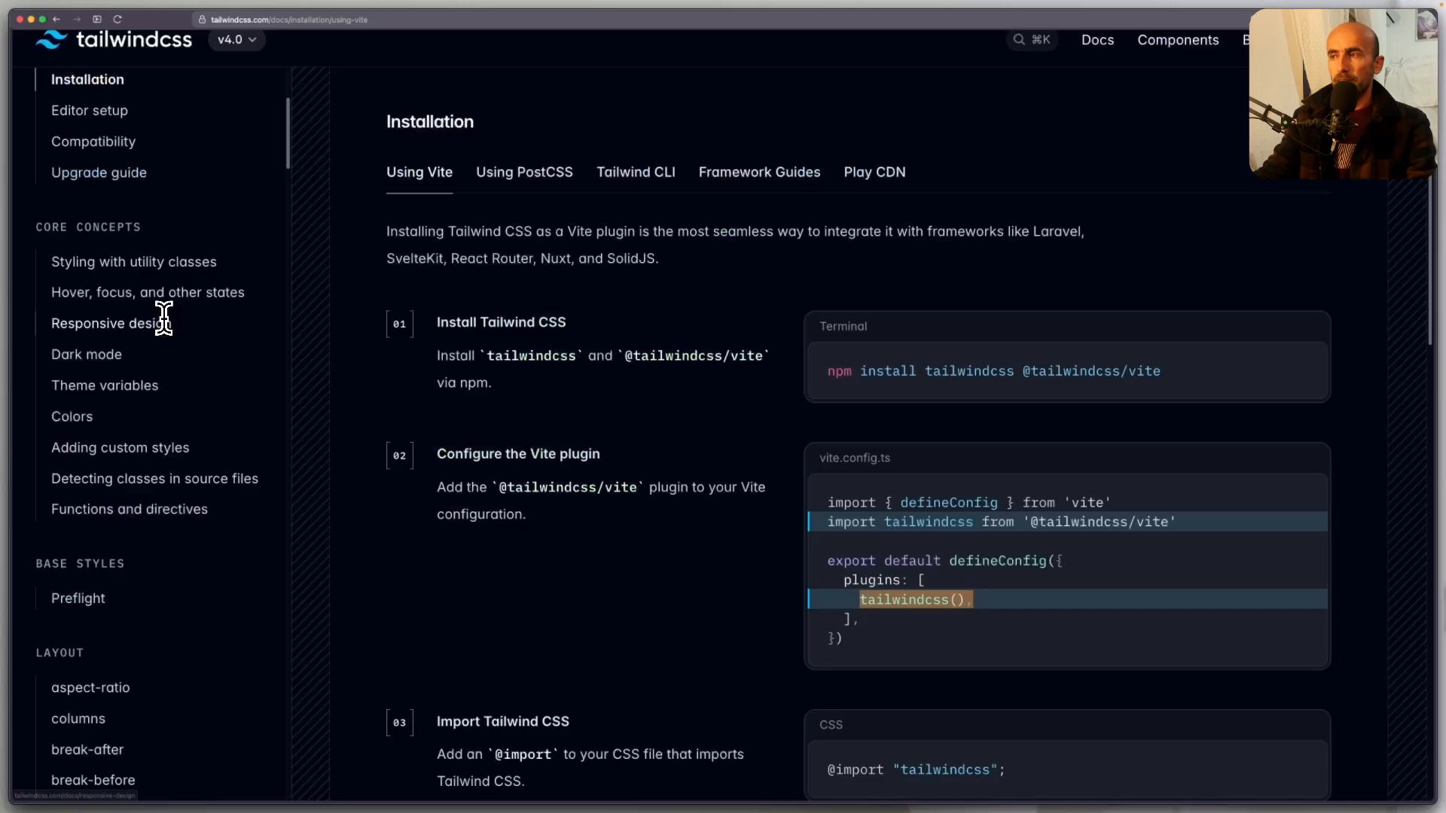
{"action": "scroll", "scroll_direction": "down", "scroll_amount": 3}
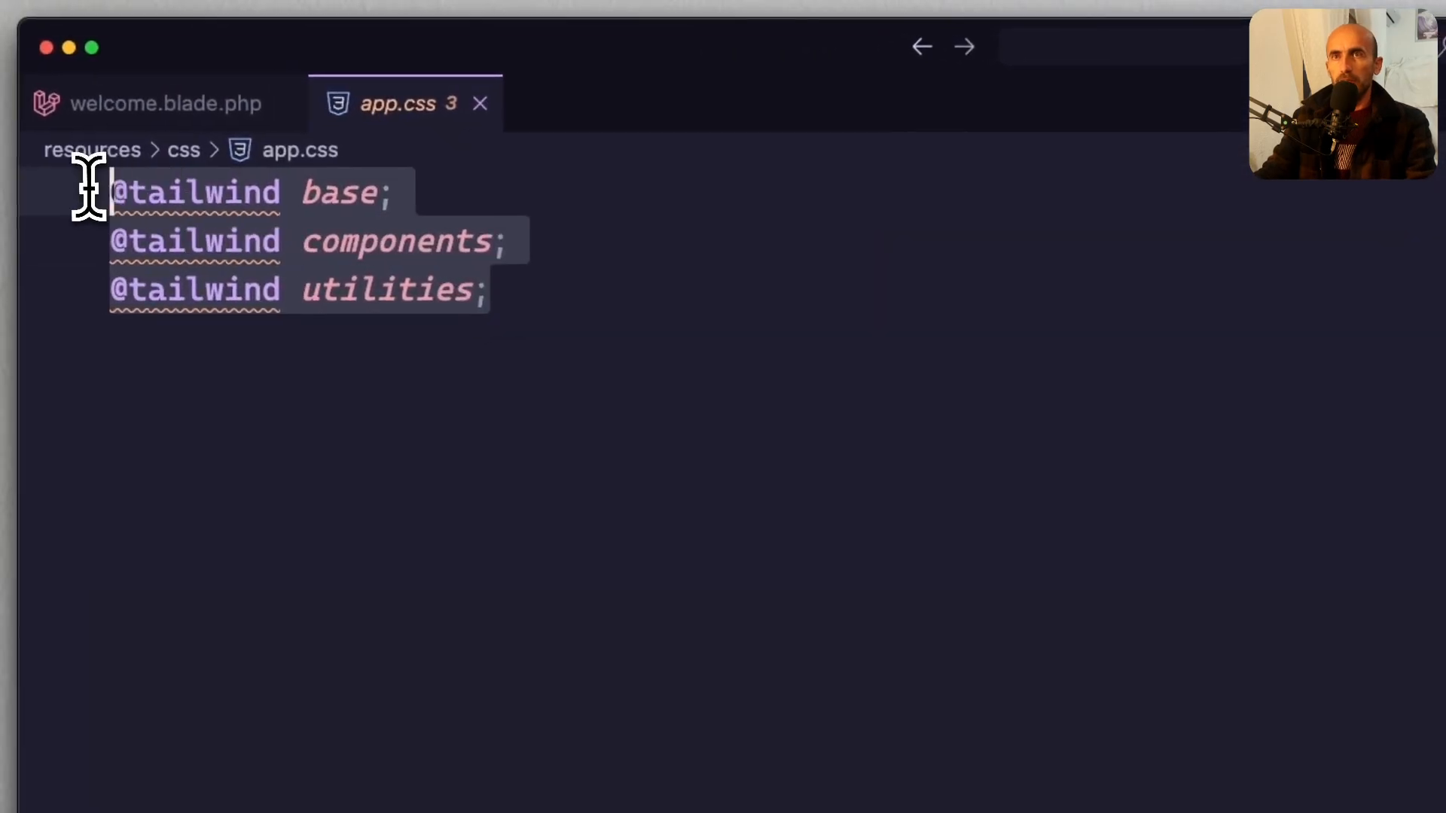
{"action": "type", "text": "@import \"tailwindcss\";"}
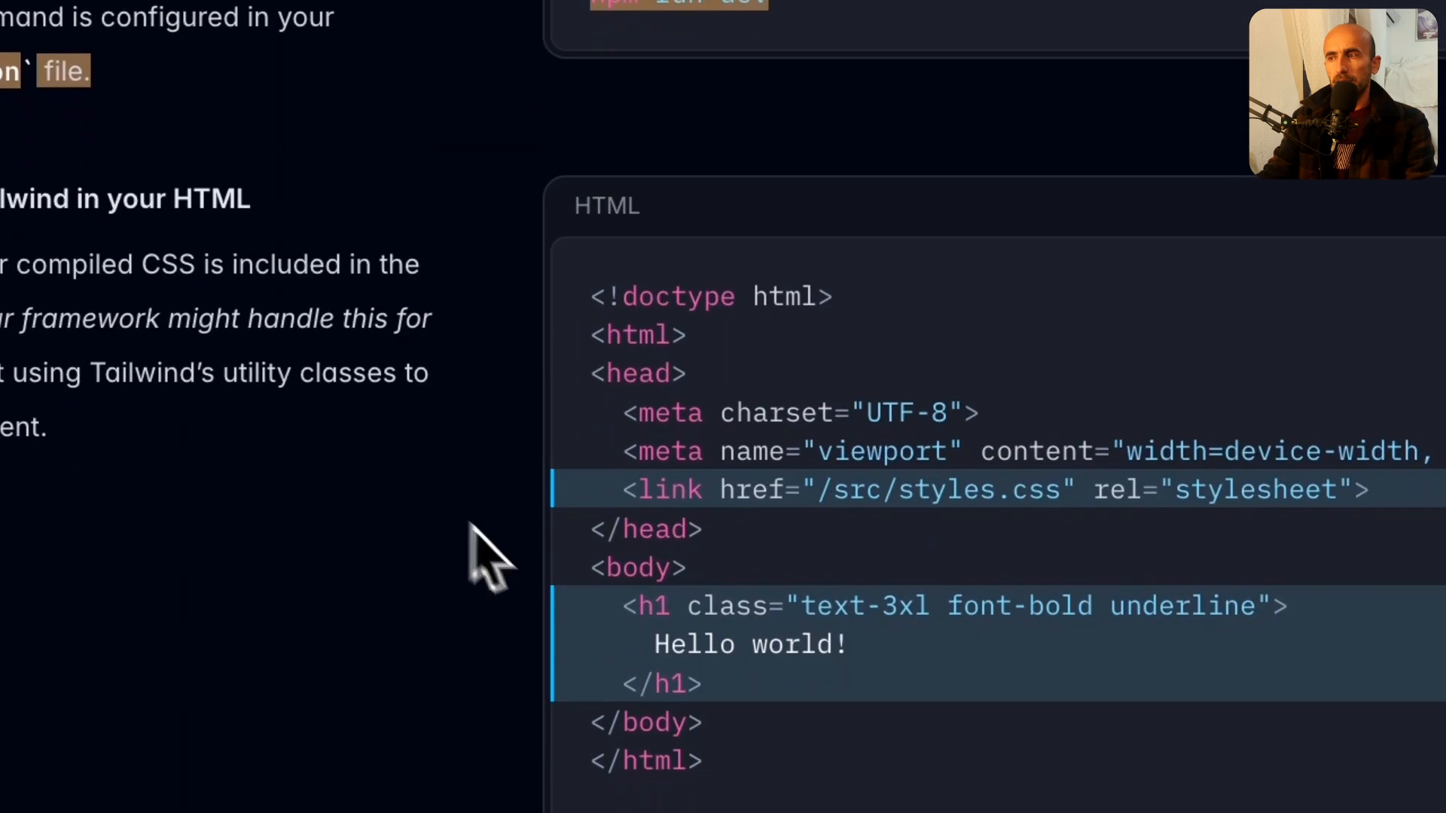
{"action": "mouse_move", "coordinate": [952, 604]}
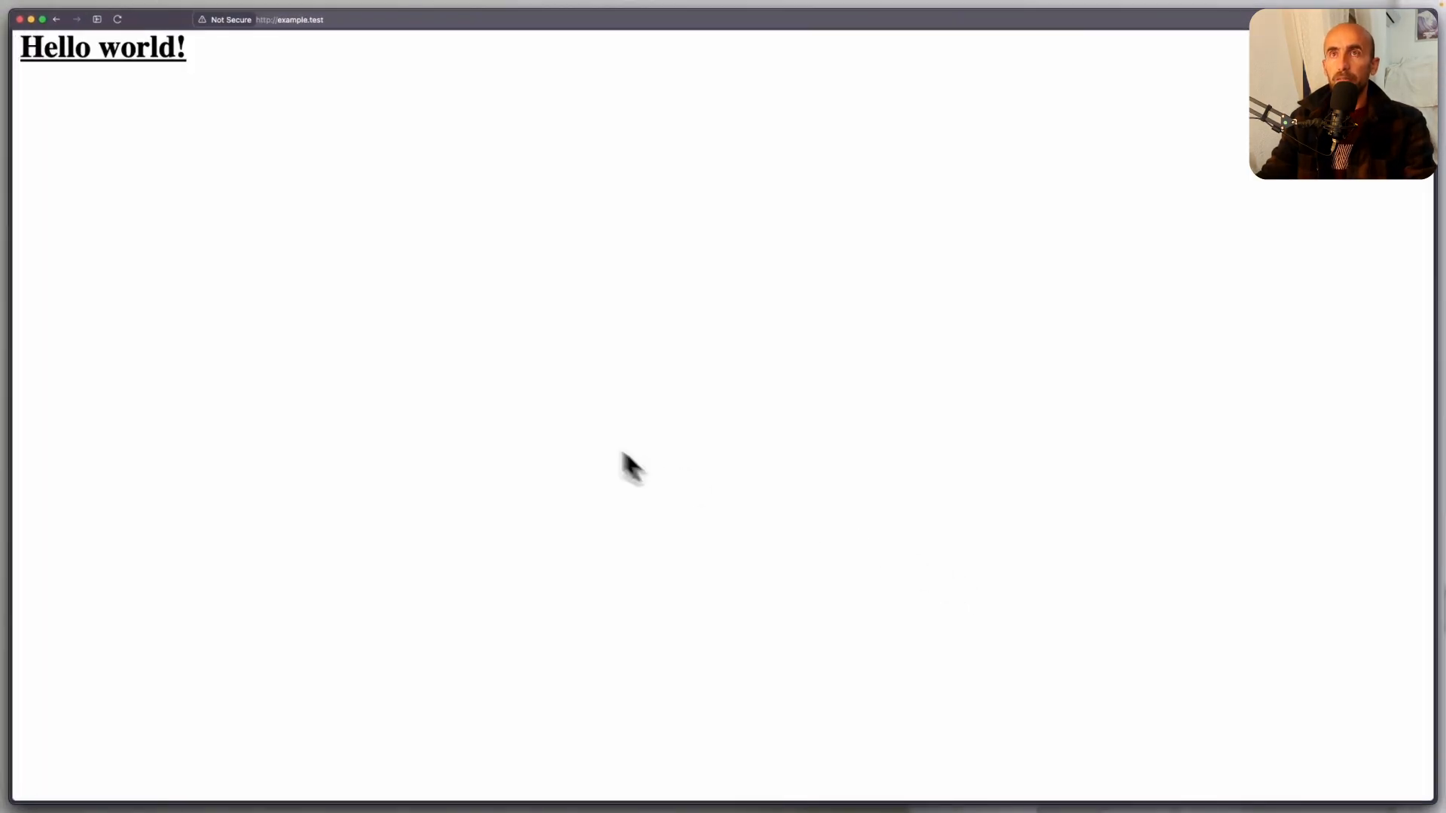
{"action": "mouse_move", "coordinate": [218, 164]}
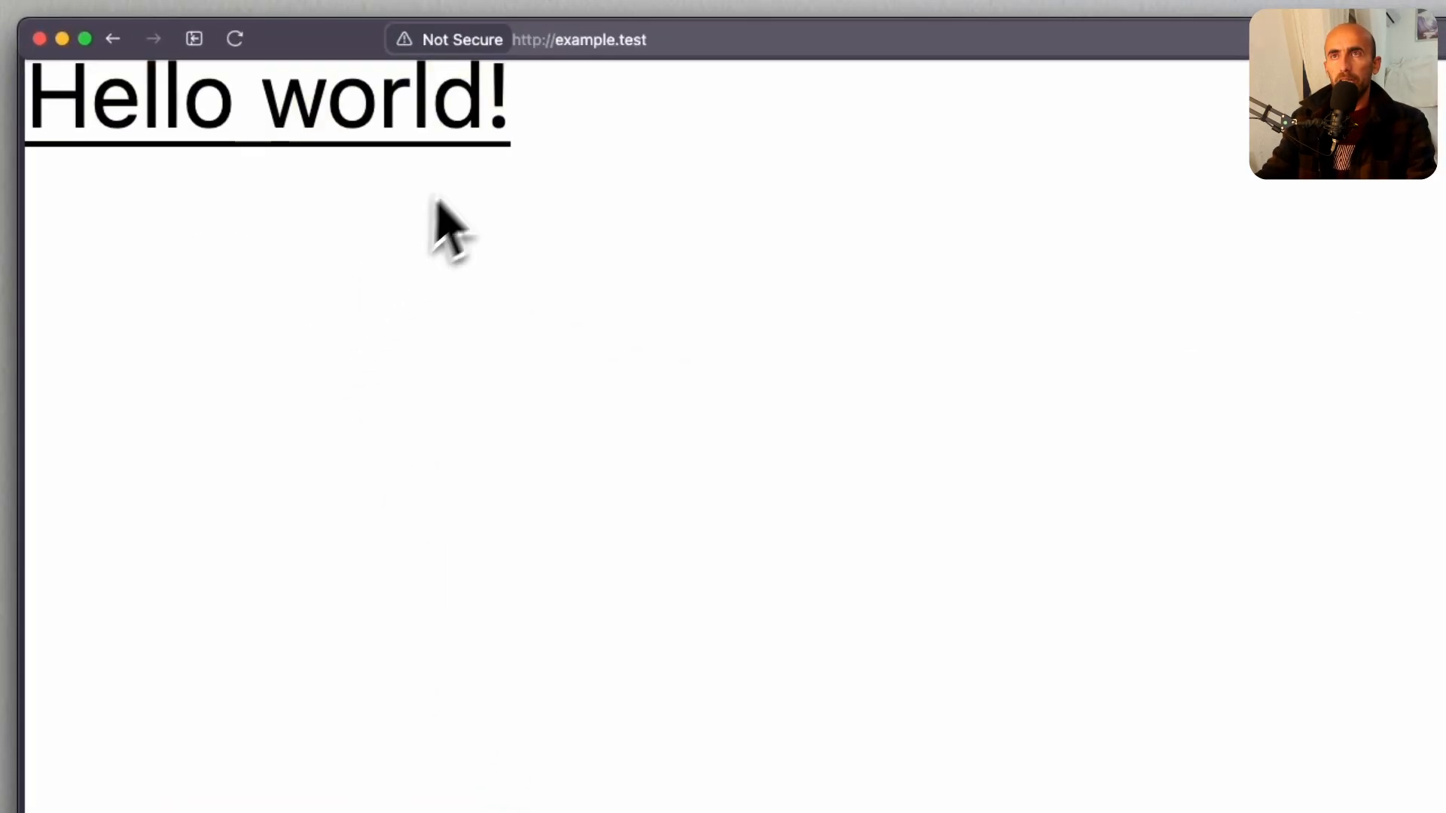
{"action": "mouse_move", "coordinate": [393, 363]}
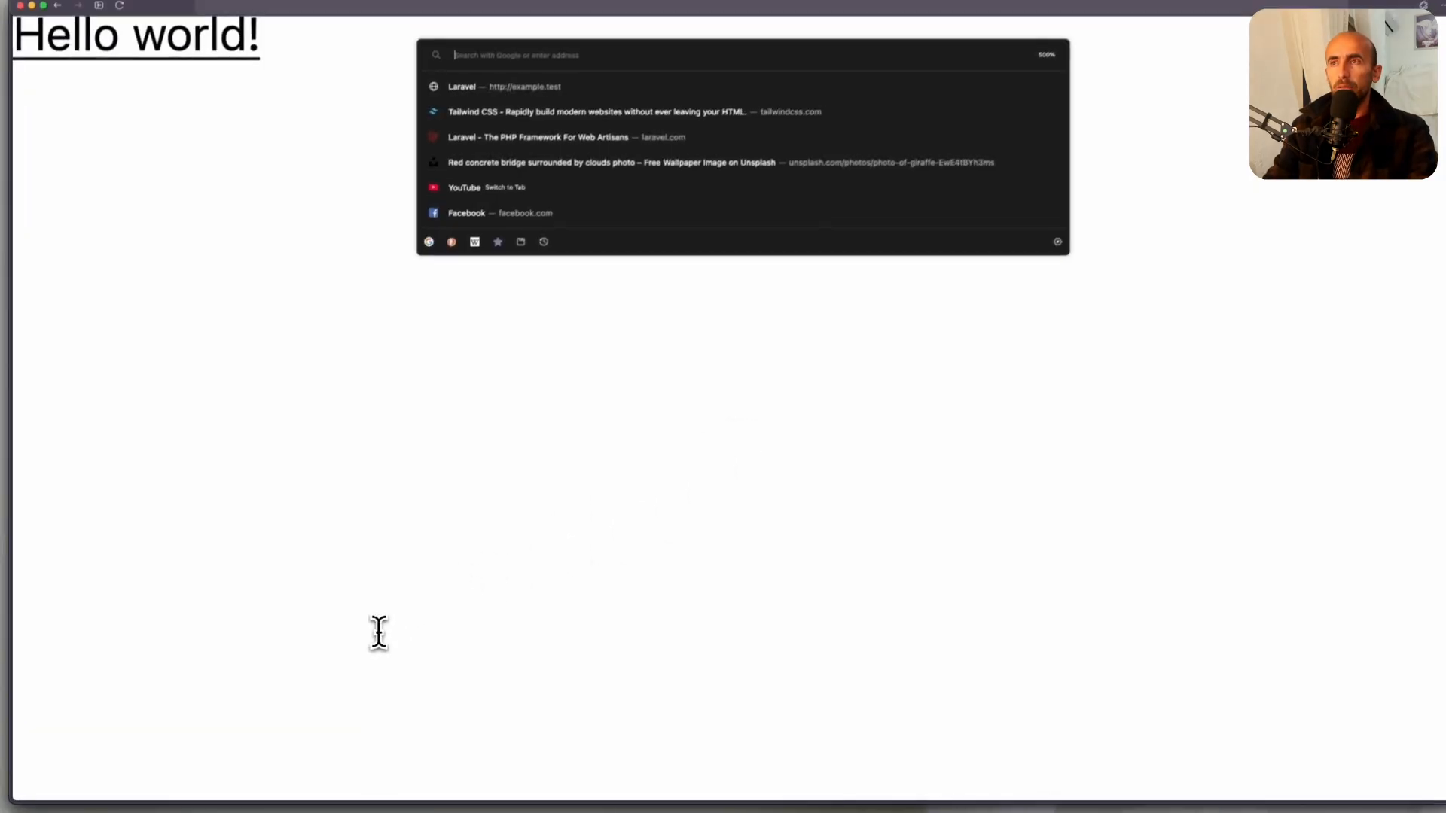
{"action": "type", "text": "https://tailwindcss.com"}
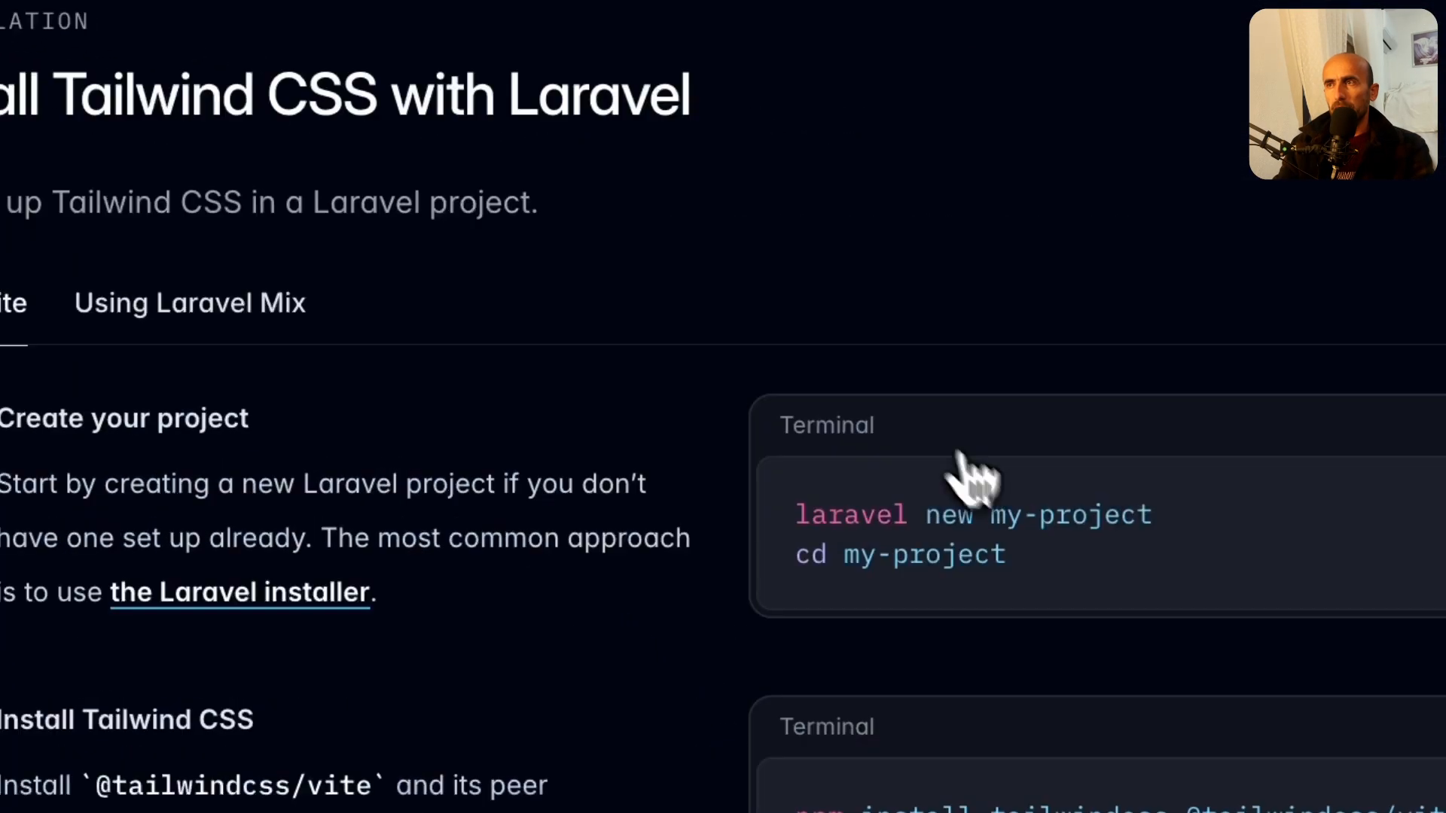
Scroll the Laravel guide to the app.css import step and highlight the Tailwind CSS phrase
{"action": "scroll", "scroll_direction": "down", "scroll_amount": 3}
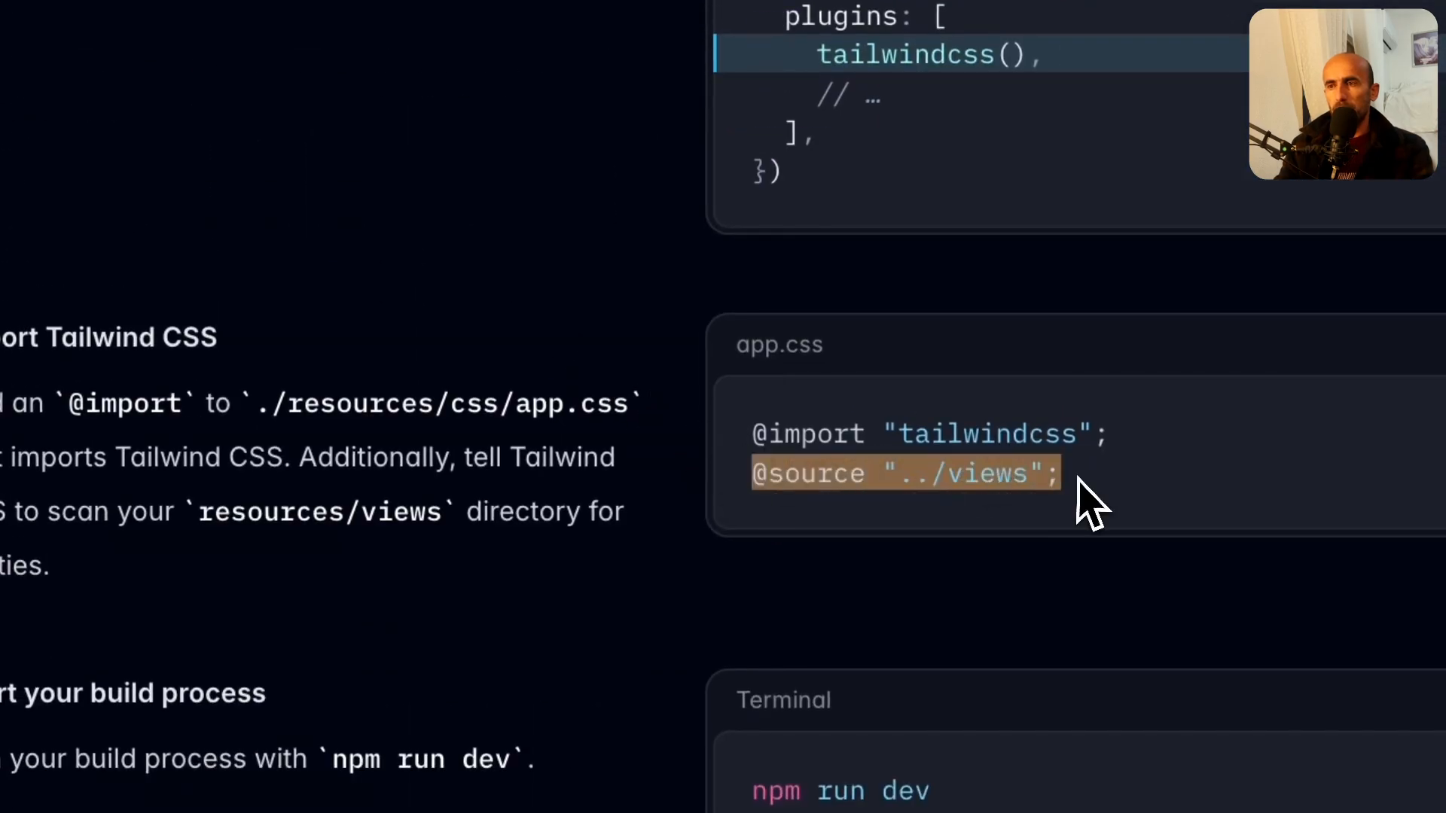
{"action": "mouse_move", "coordinate": [1090, 512]}
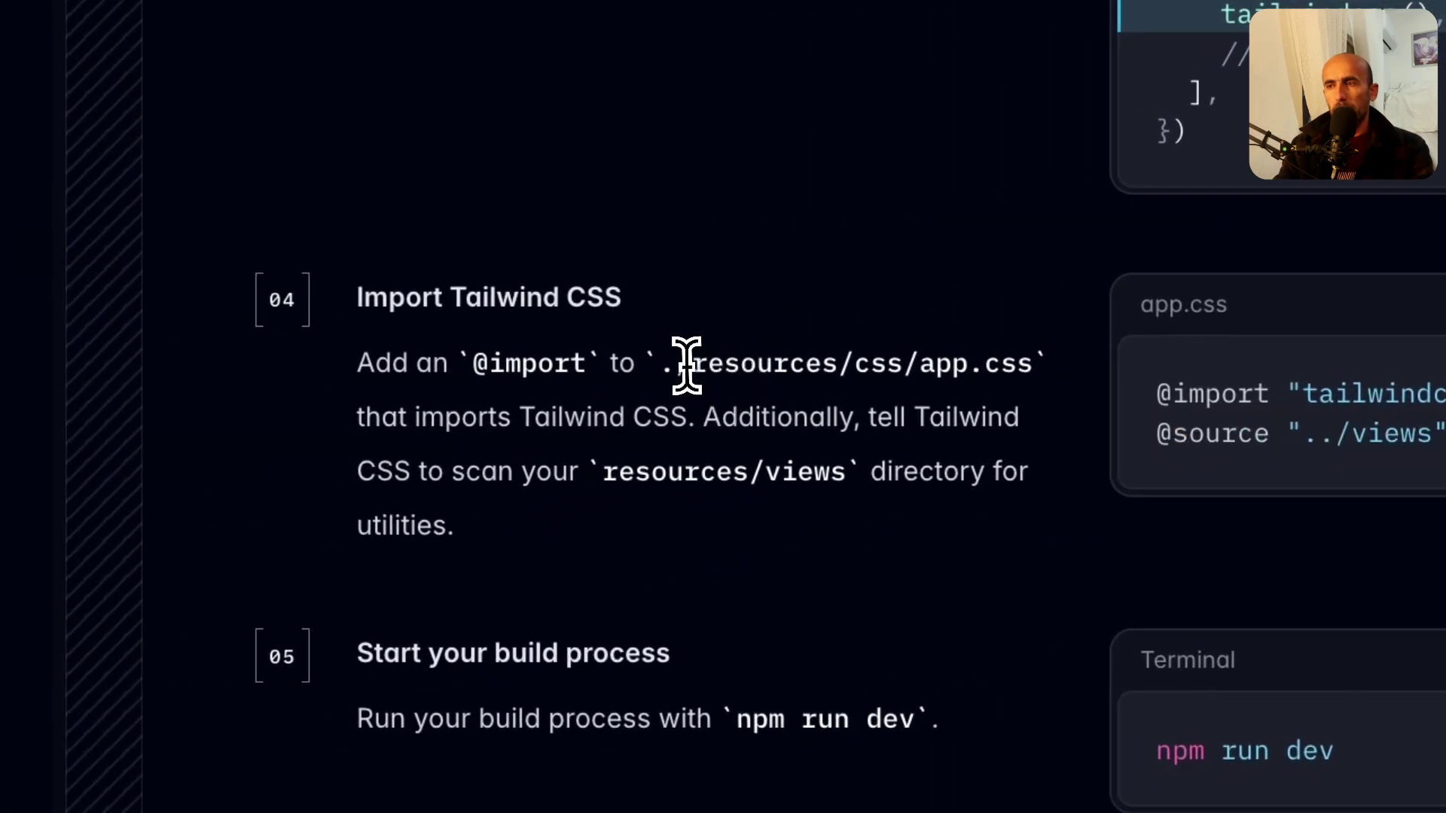
{"action": "left_click_drag", "start_coordinate": [664, 363], "coordinate": [1024, 363]}
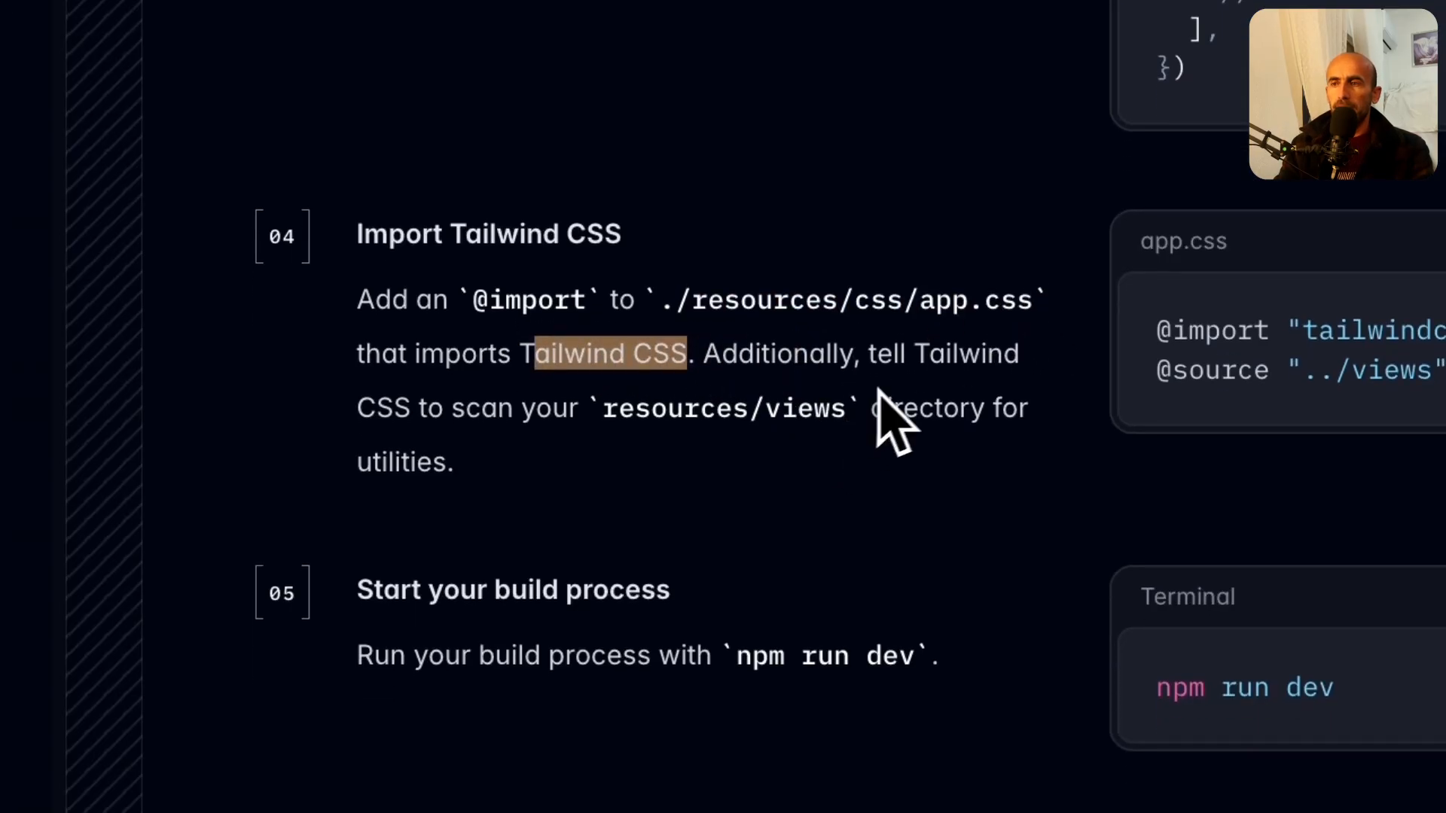
{"action": "mouse_move", "coordinate": [539, 458]}
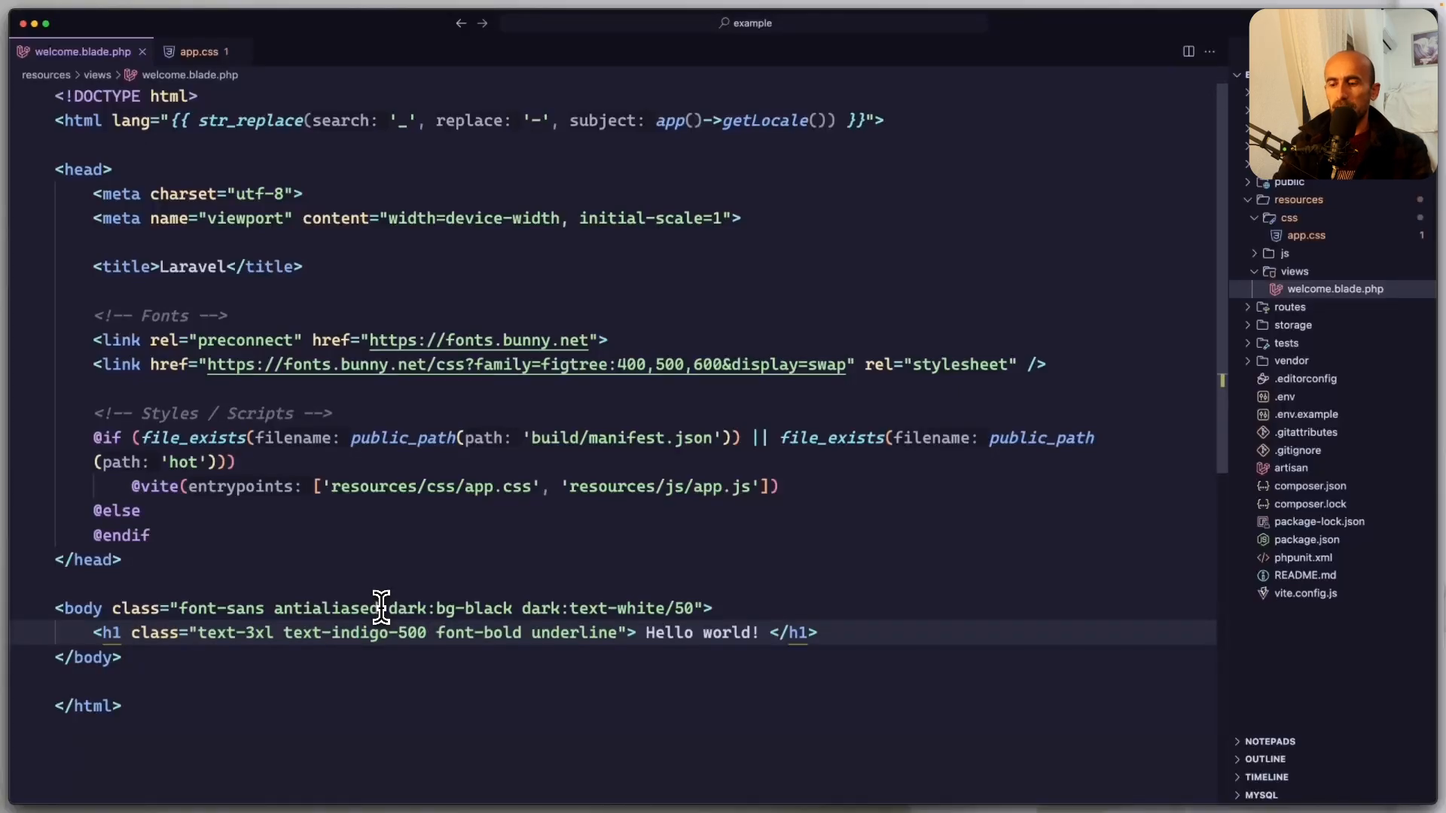
Change the h1 colour class to text-red-500/30, adding the /30 opacity and swapping indigo for red
{"action": "type", "text": "/30"}
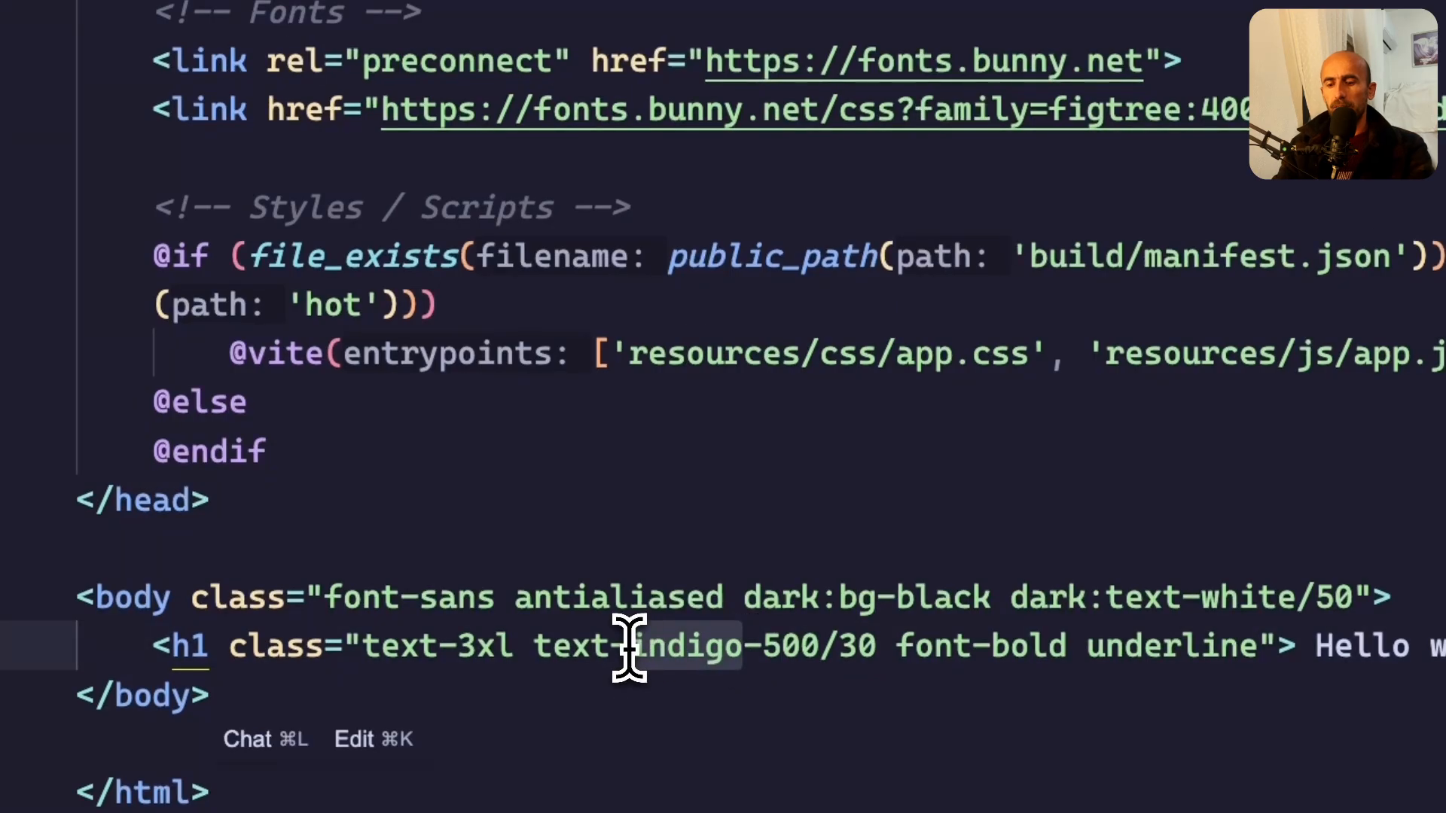
{"action": "type", "text": "red"}
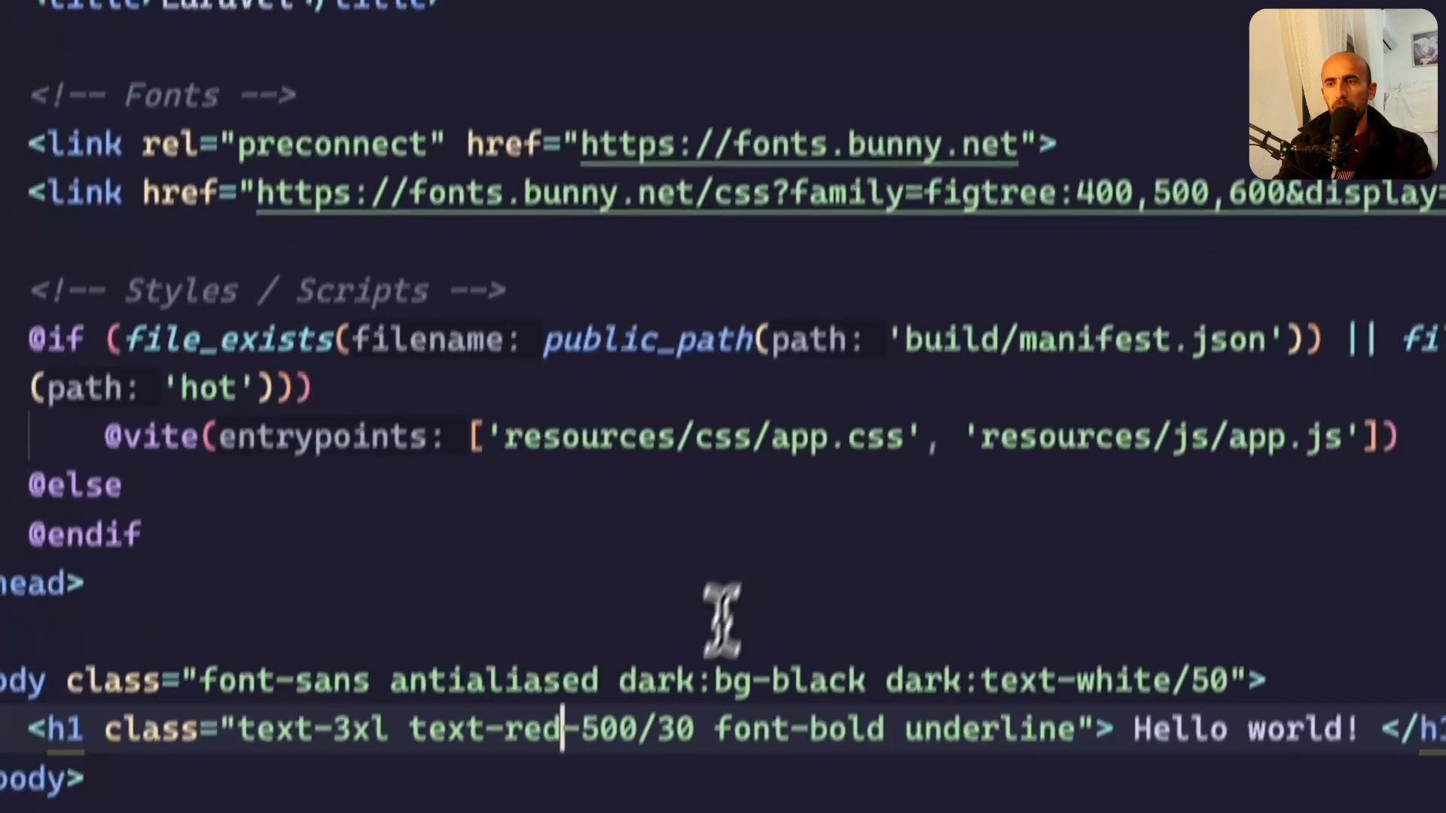